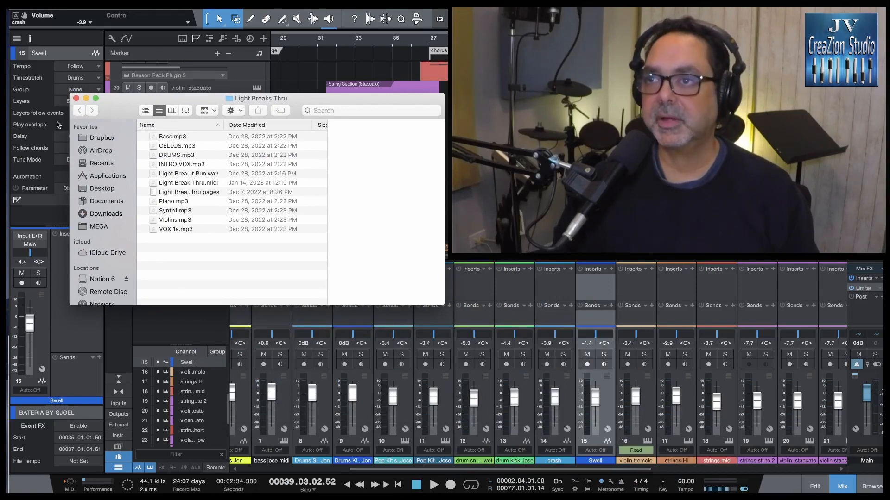
Bring up the violin staccato track's NN-XT rack with the VNS Stacc dwn_up patch in Reason Rack Plugin
left_click(74, 98)
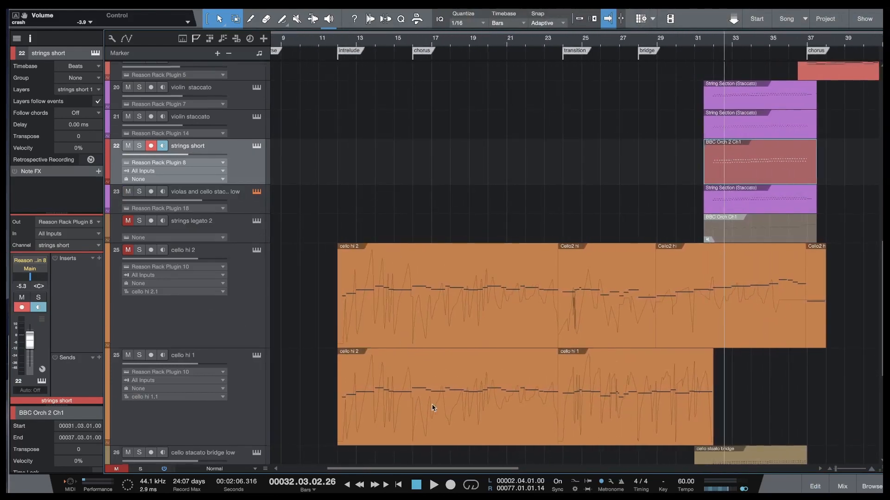
scroll("down", 3)
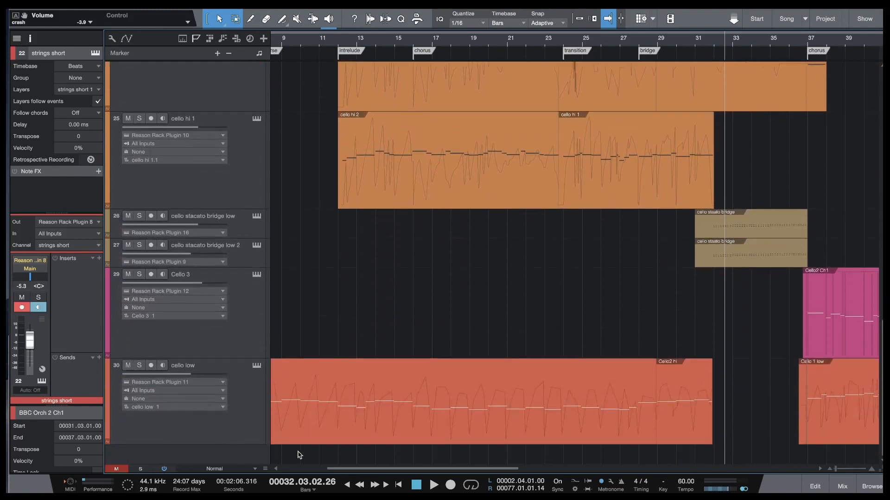
mouse_move(466, 271)
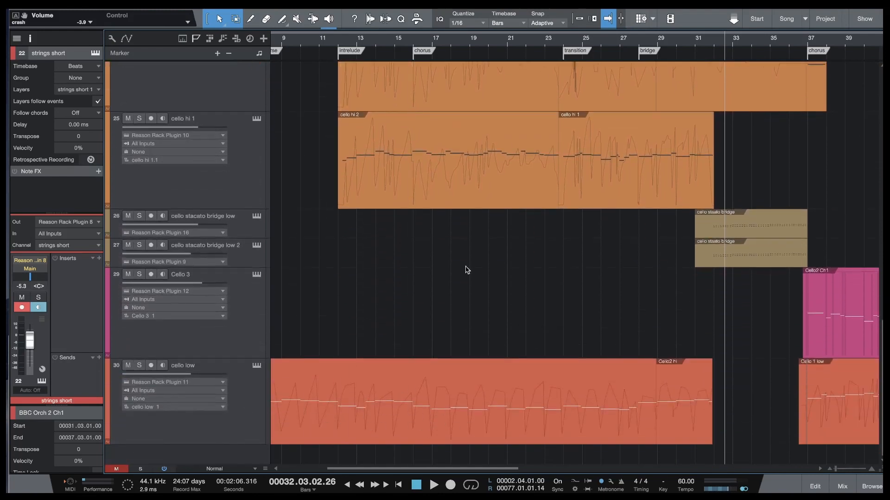
mouse_move(417, 320)
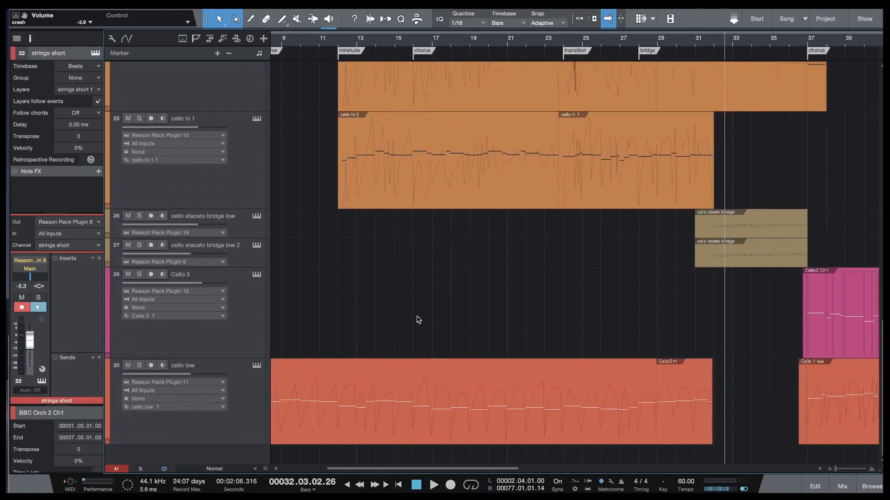
scroll("right", 3)
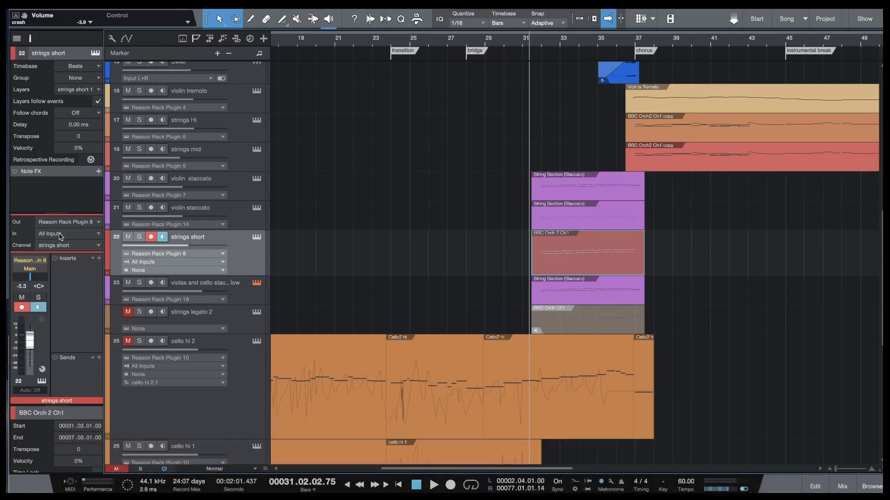
mouse_move(240, 193)
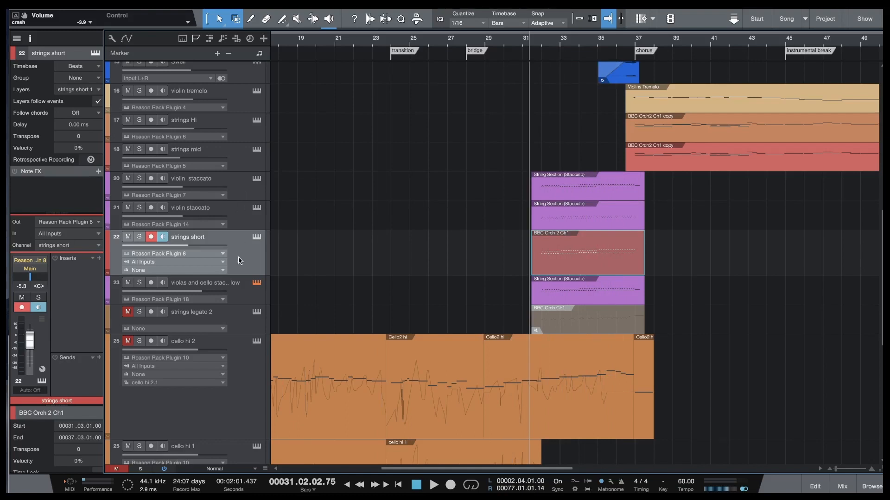
mouse_move(252, 220)
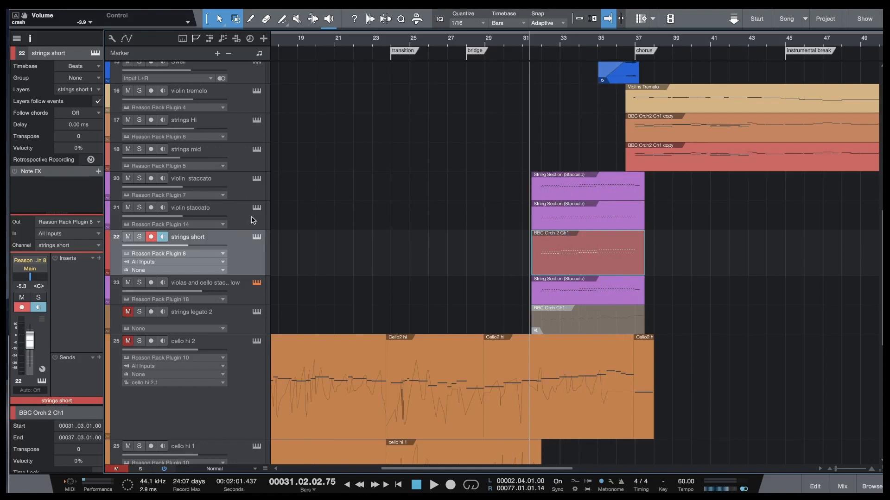
mouse_move(257, 215)
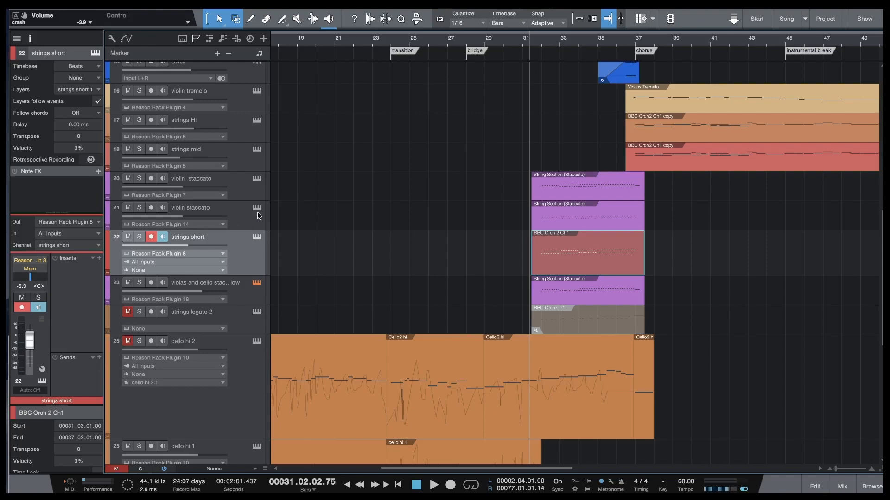
mouse_move(250, 297)
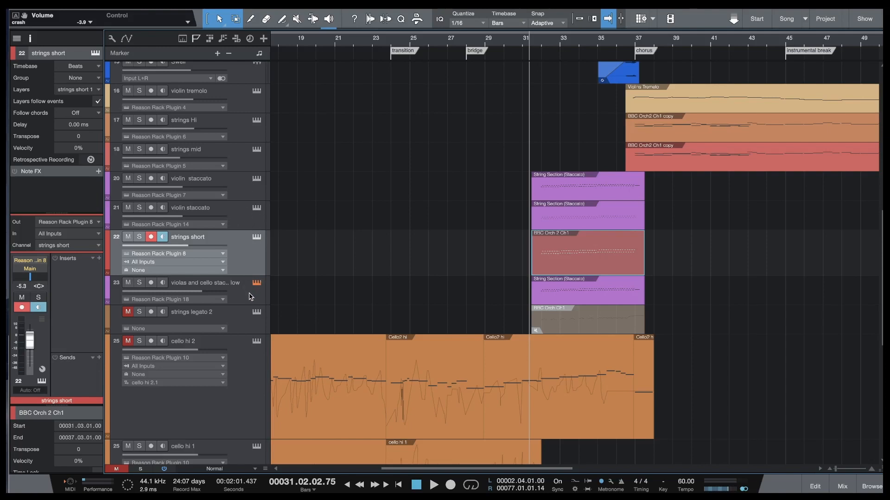
mouse_move(257, 181)
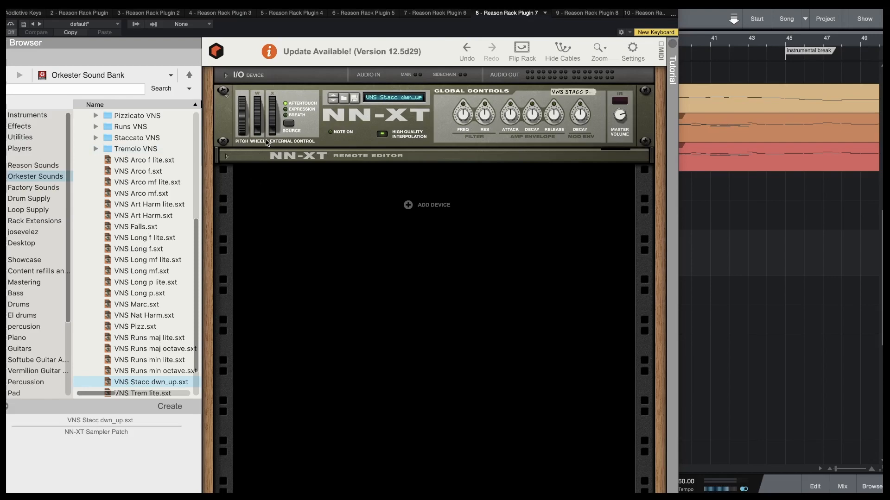
mouse_move(374, 128)
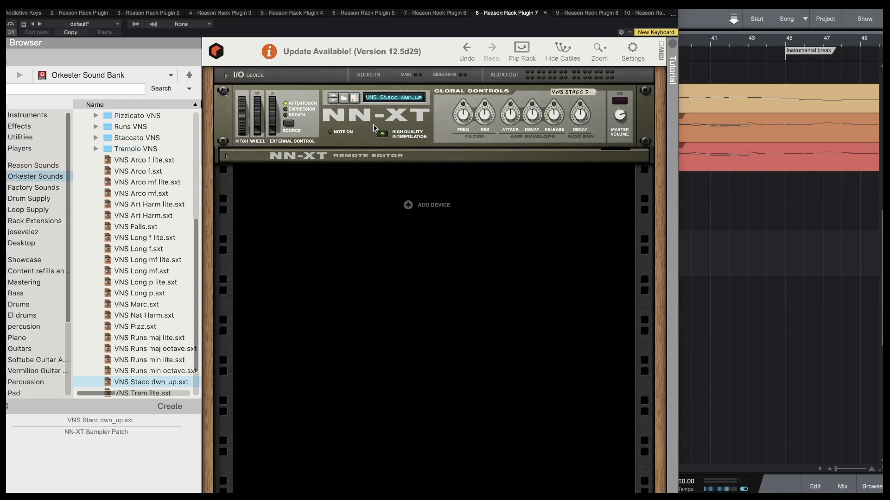
mouse_move(361, 122)
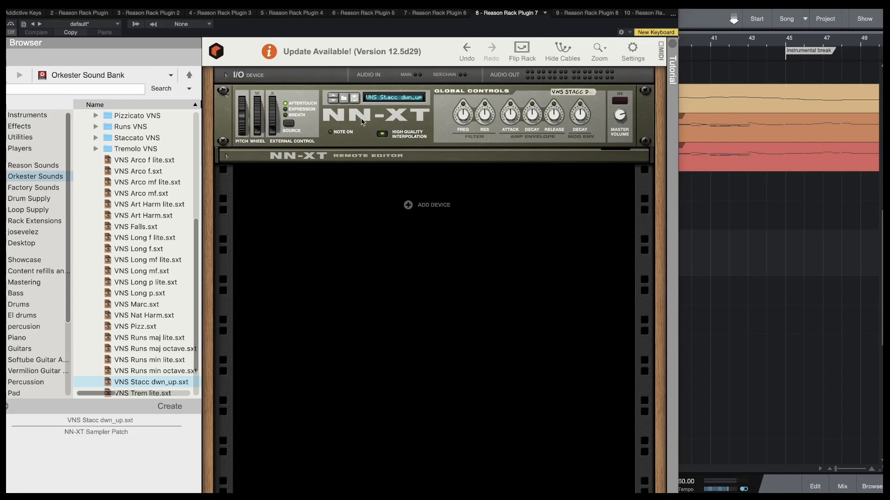
mouse_move(341, 240)
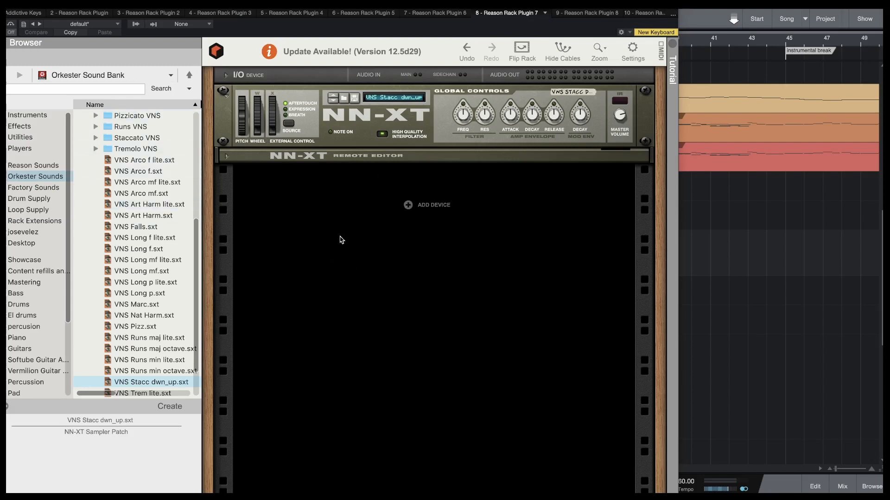
mouse_move(302, 268)
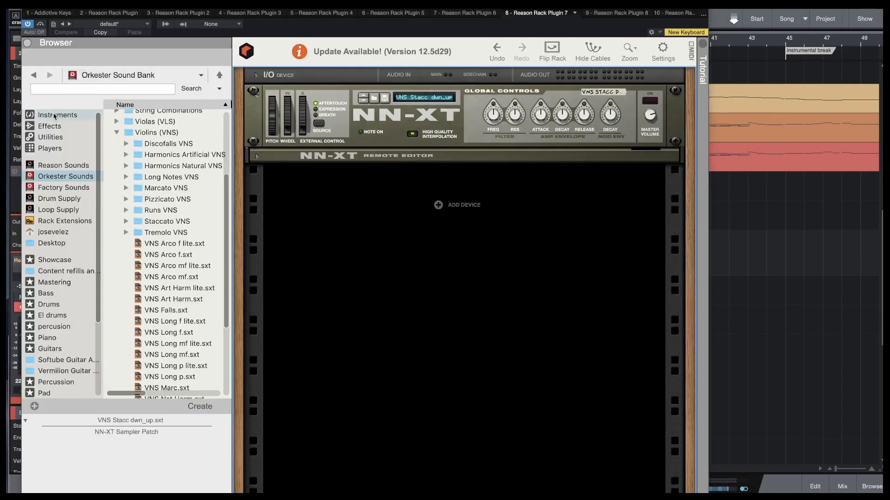
Show the Browser's Instruments list and look through the available devices
left_click(57, 114)
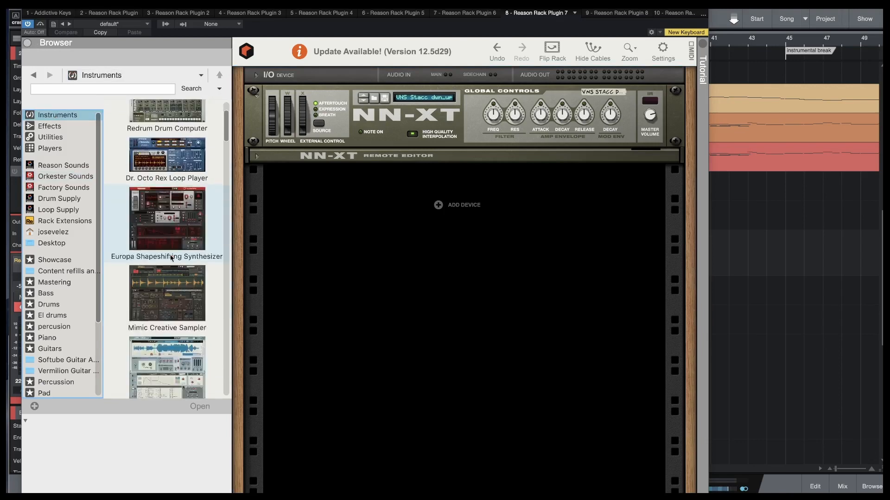
scroll("down", 3)
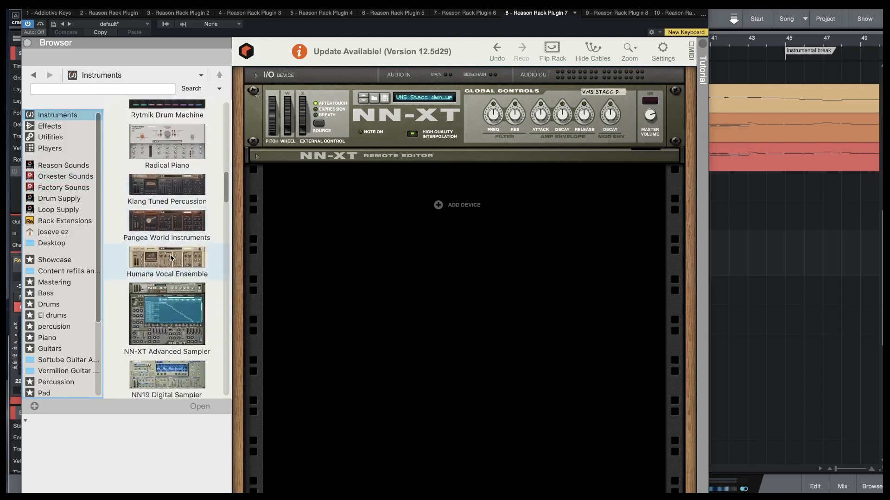
scroll("down", 3)
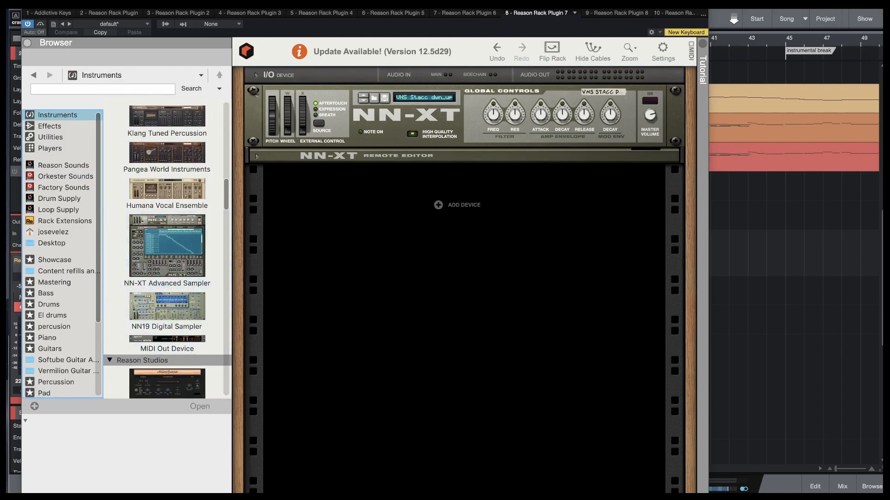
mouse_move(465, 17)
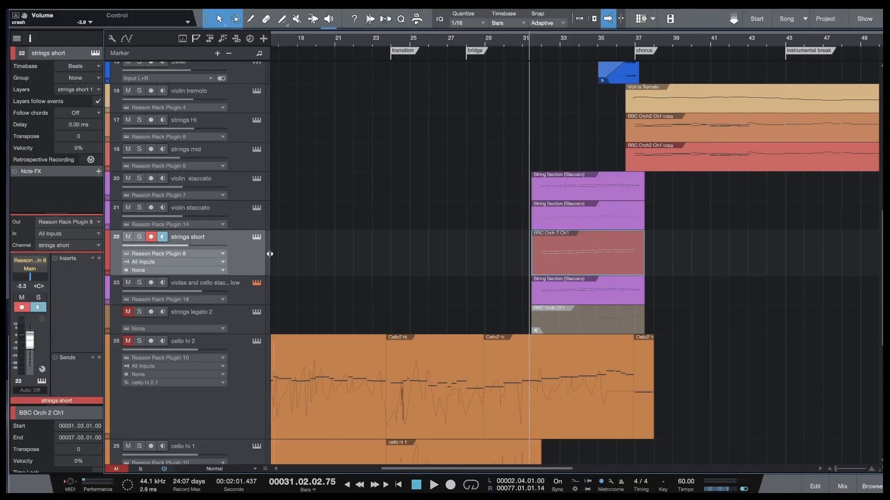
Review the second violin staccato rack, then bring up the strings short track's StringWERK rack
left_click(197, 207)
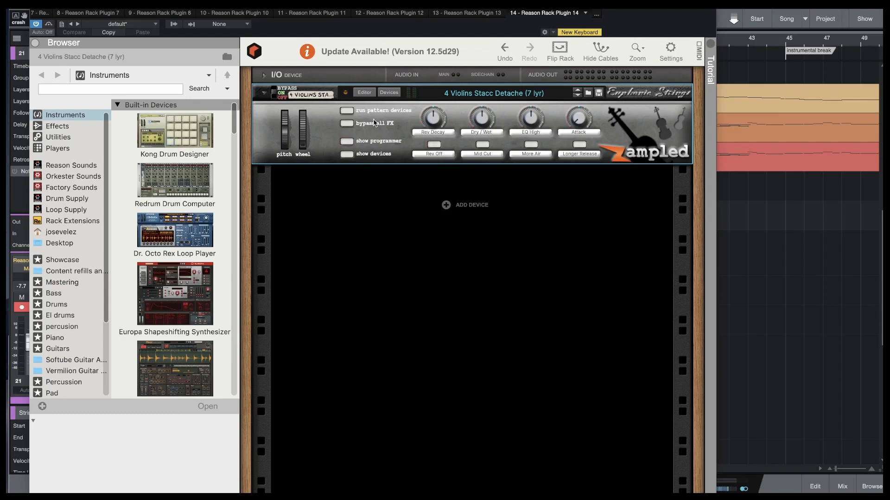
mouse_move(640, 38)
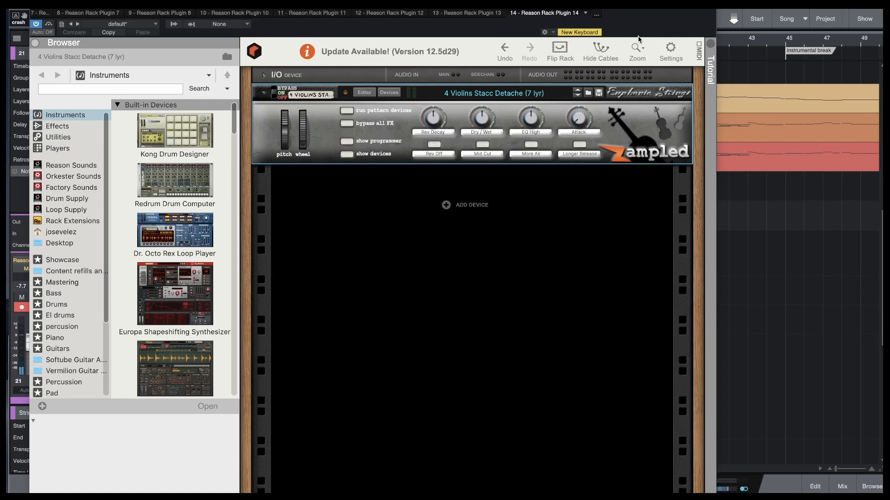
mouse_move(639, 39)
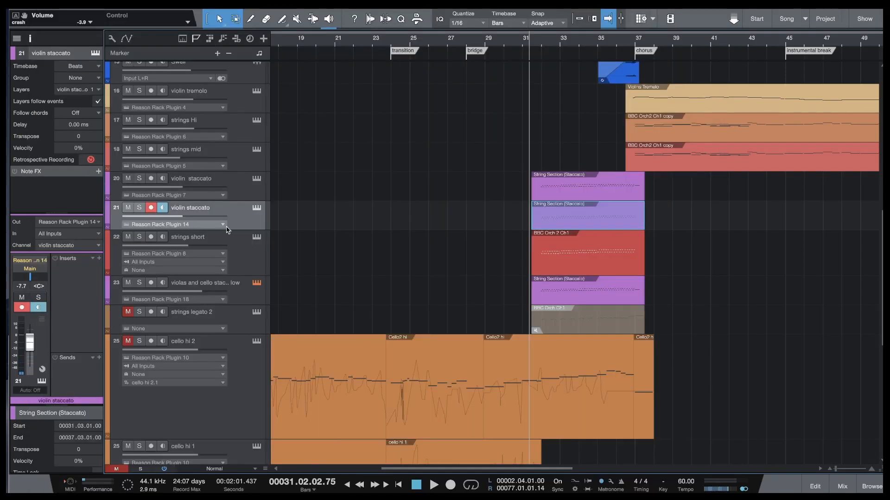
left_click(205, 237)
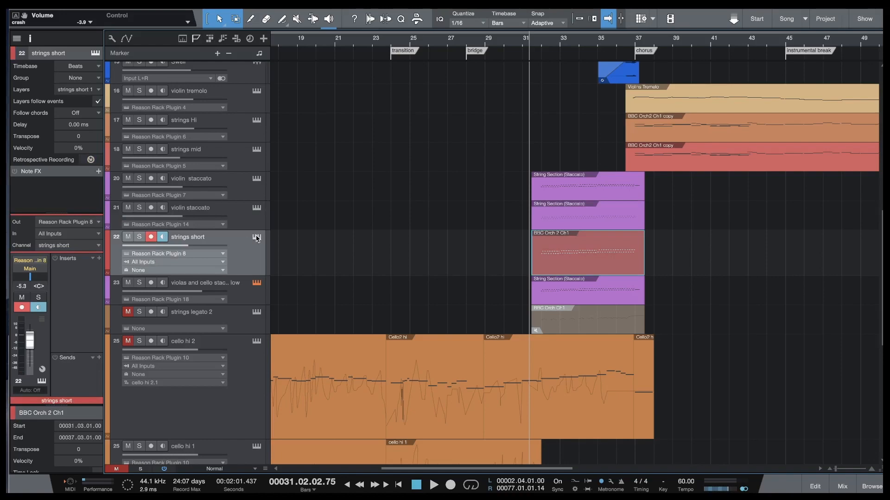
left_click(255, 237)
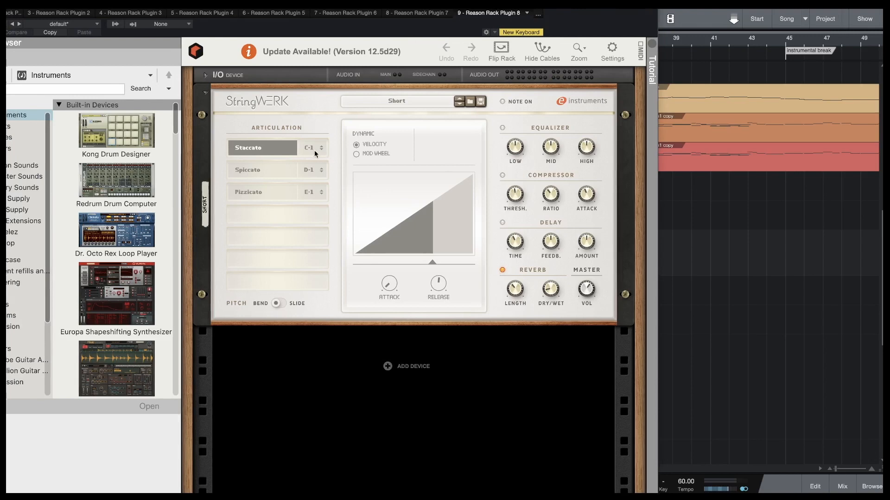
mouse_move(299, 108)
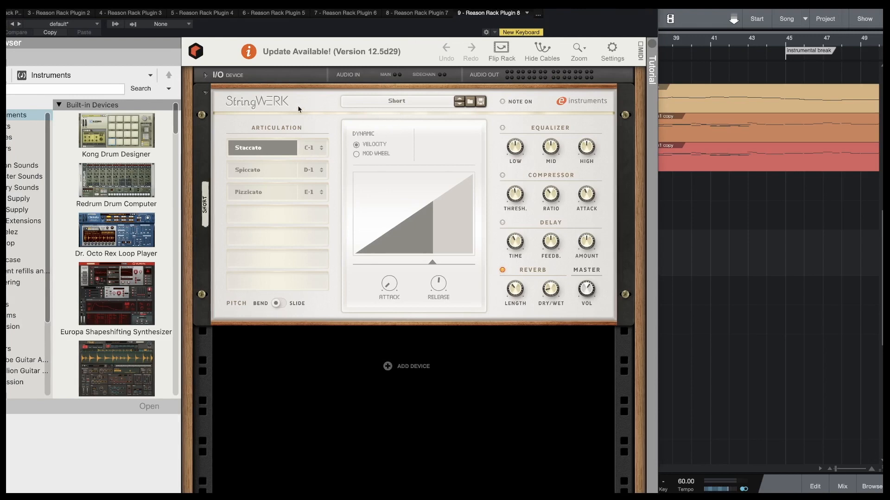
mouse_move(359, 108)
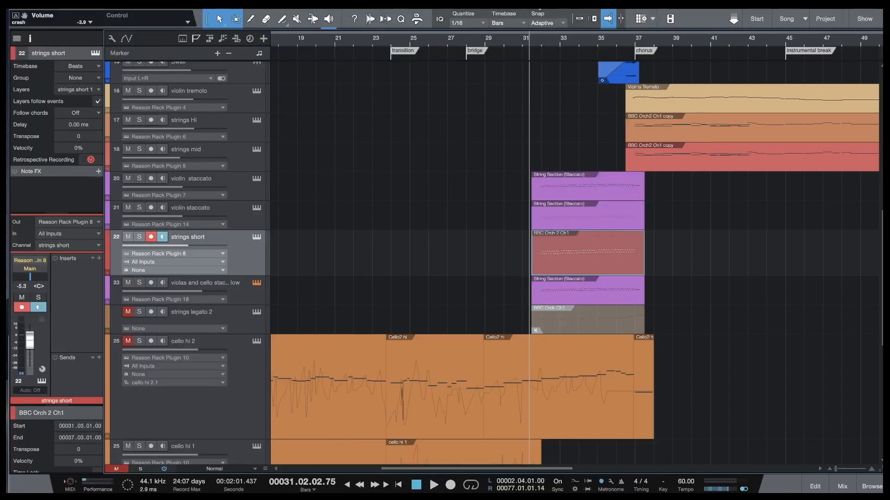
Leave the StringWERK rack and bring up the strings staccato track's Orchestral Sampler
left_click(206, 282)
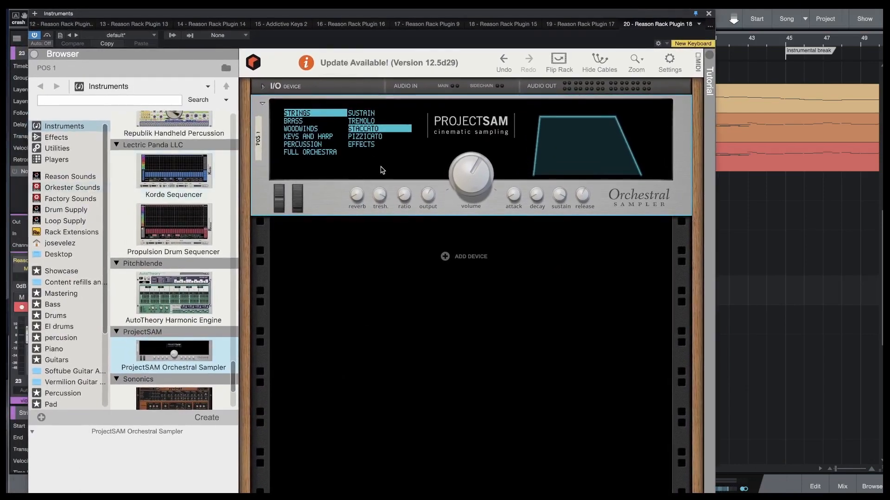
mouse_move(449, 141)
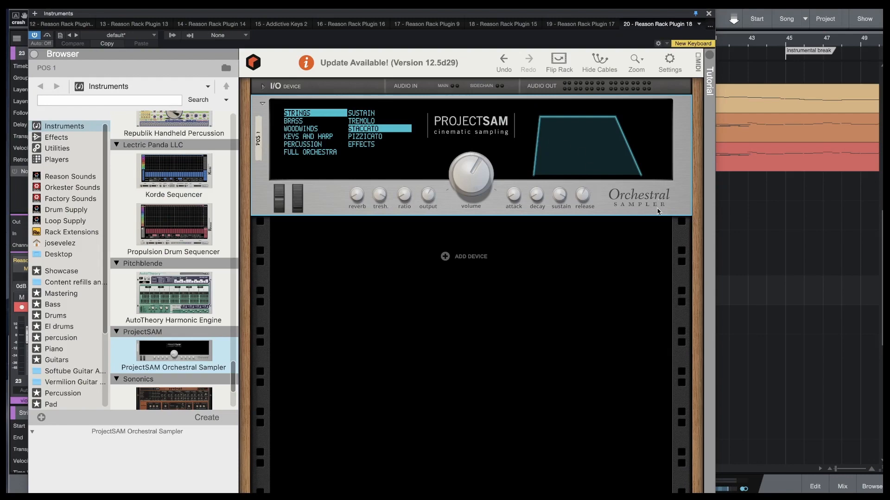
mouse_move(803, 38)
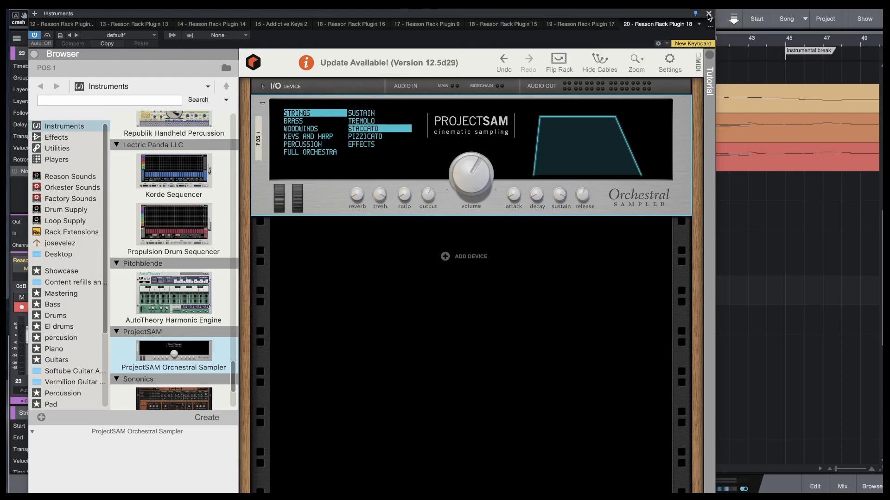
Close the Orchestral Sampler, review the cello staccato bridge StringWERK Short patch, and close it
left_click(708, 15)
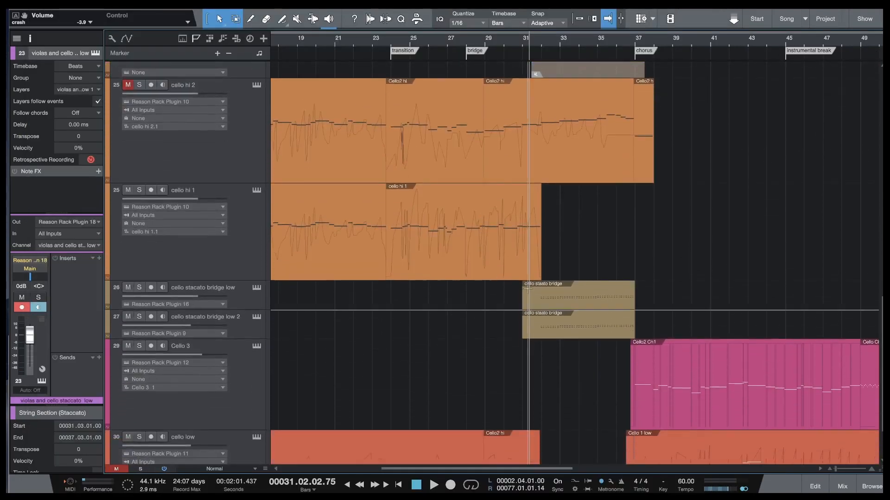
left_click(202, 287)
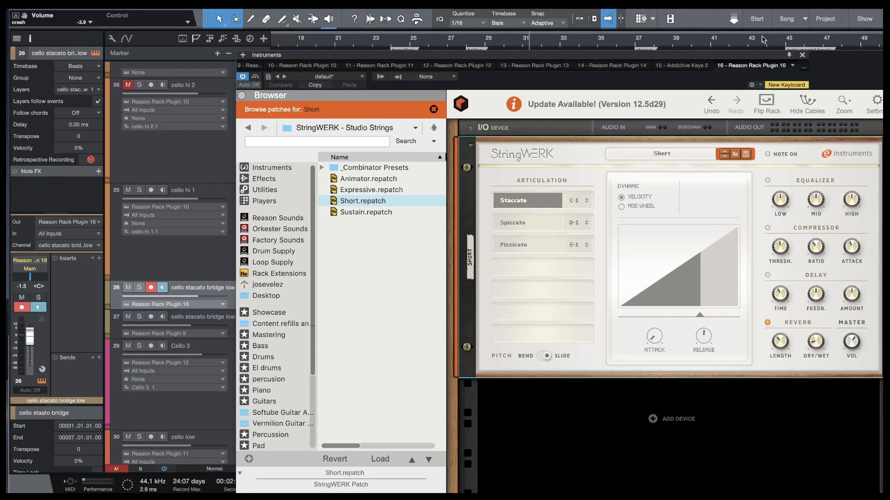
mouse_move(820, 63)
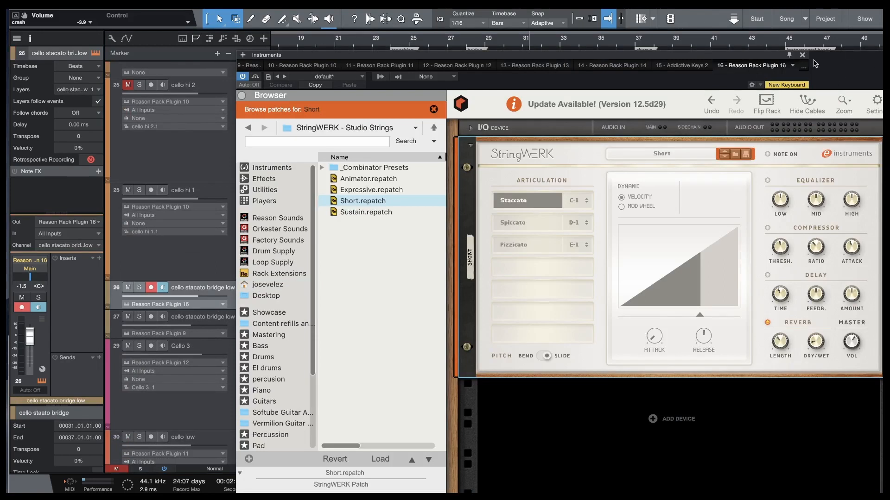
left_click(800, 55)
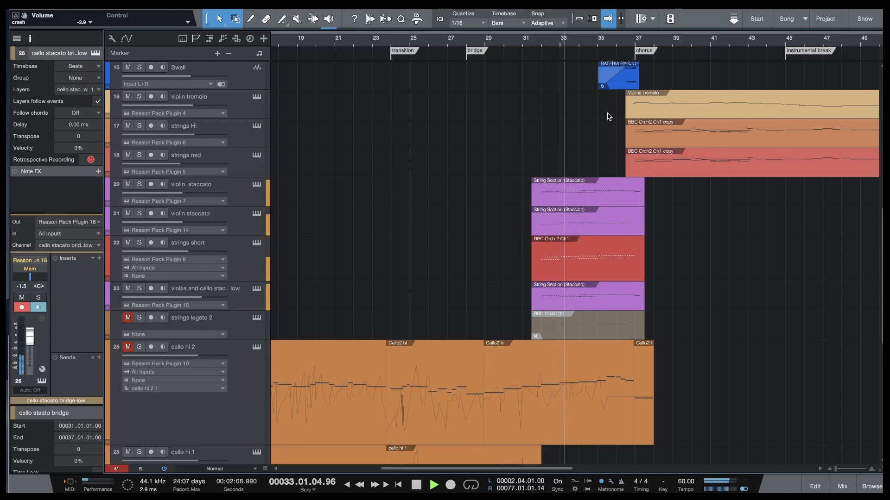
left_click(139, 184)
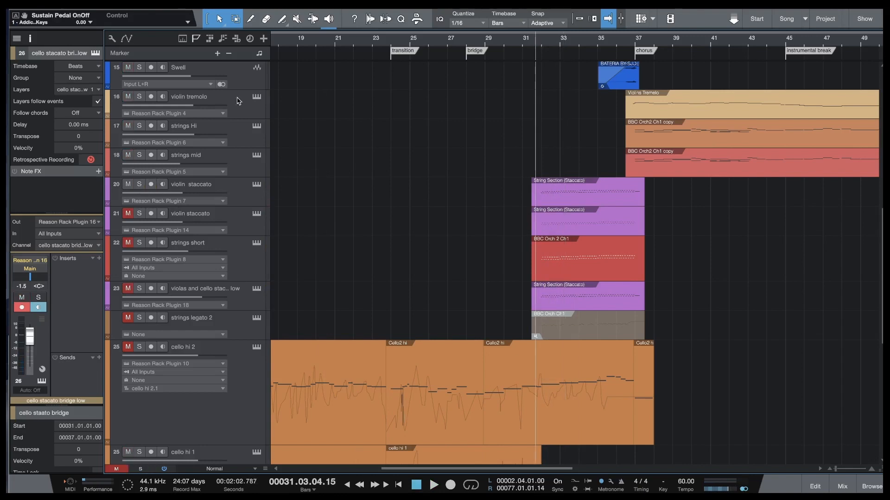
left_click(127, 184)
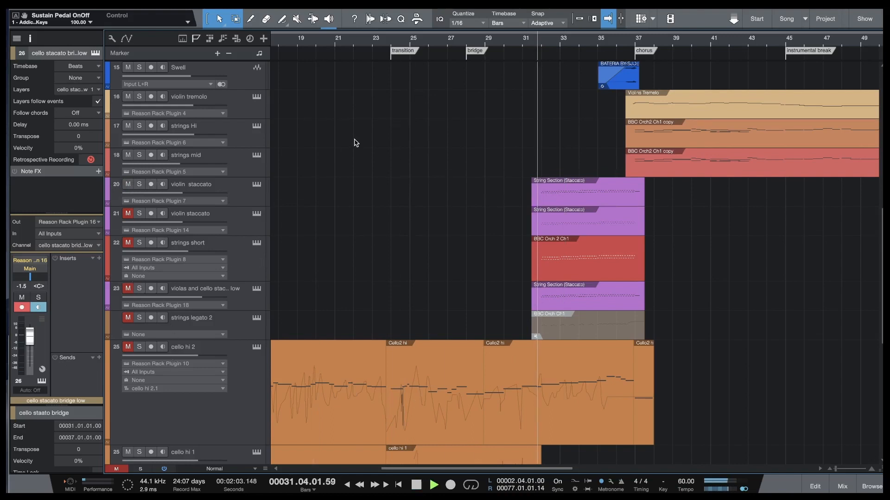
scroll("down", 3)
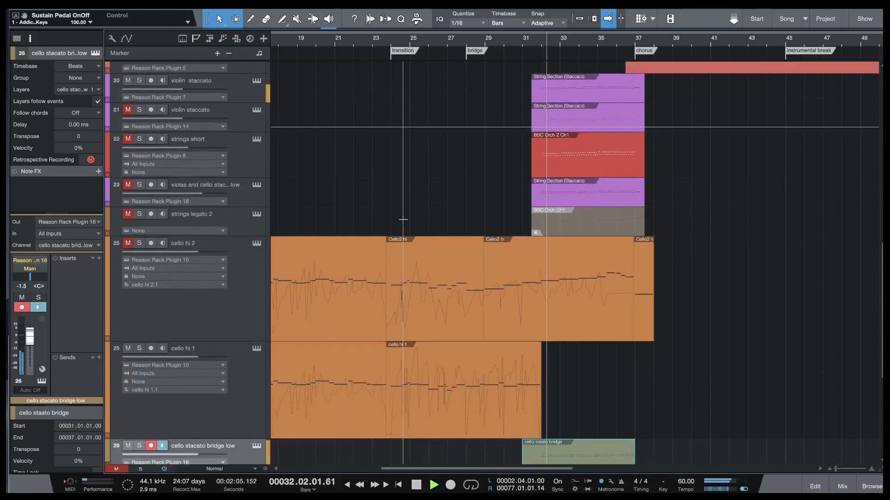
scroll("down", 3)
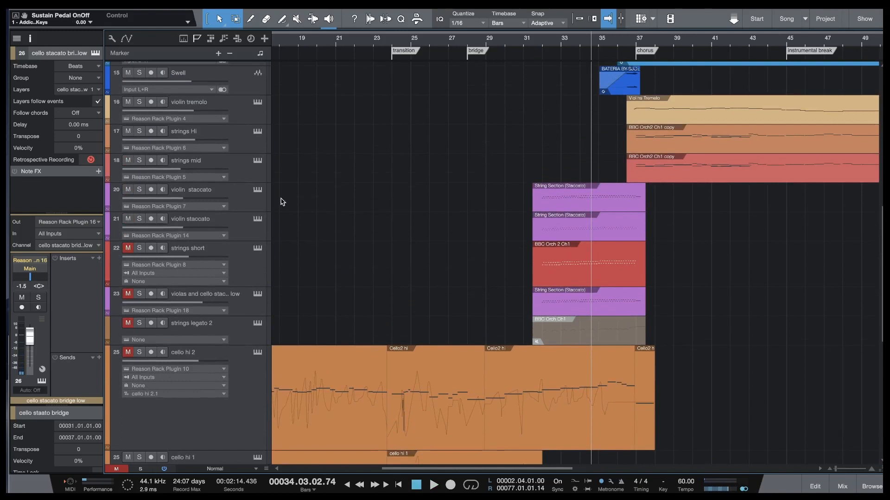
mouse_move(249, 230)
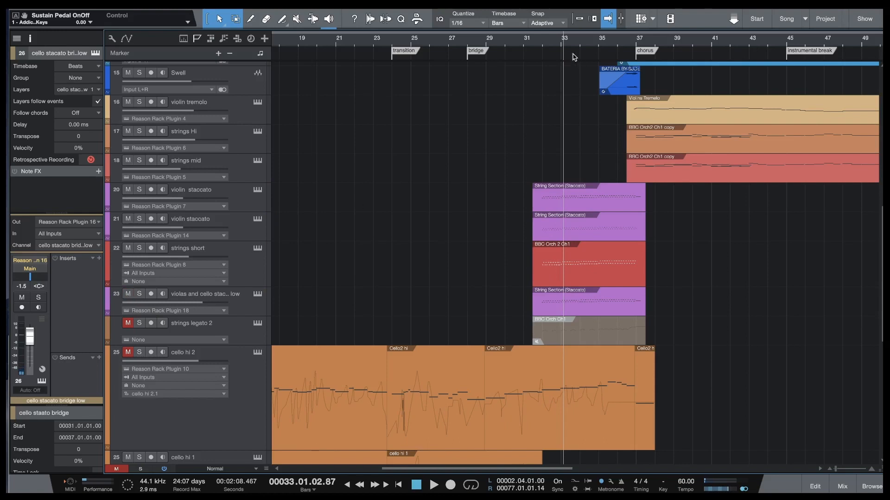
left_click(432, 484)
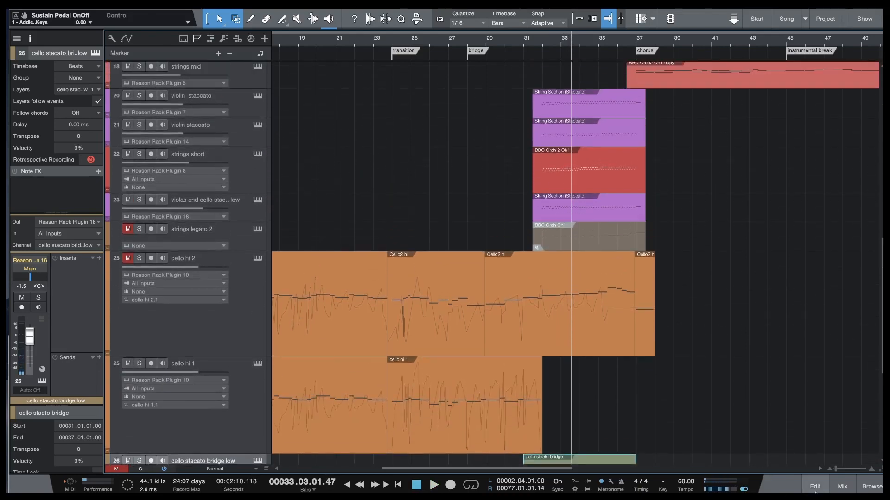
Show the mixing console and enable Colorize Track Controls for the arrangement's track headers
left_click(843, 486)
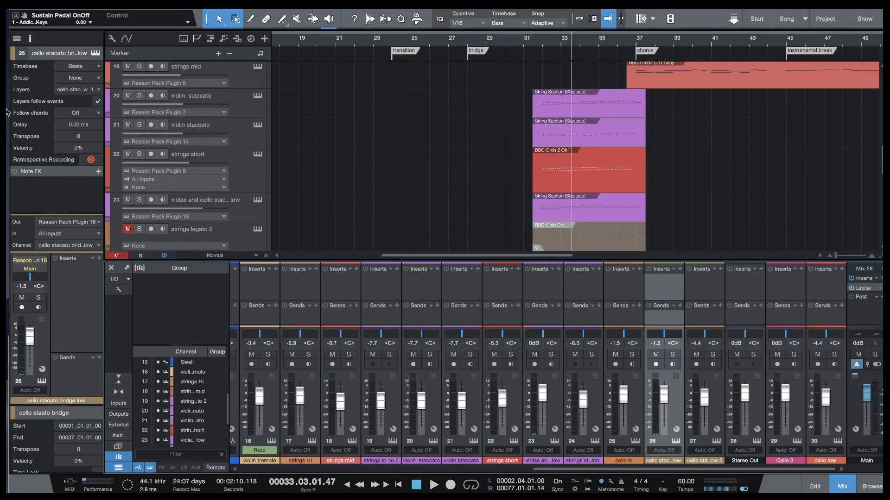
mouse_move(111, 39)
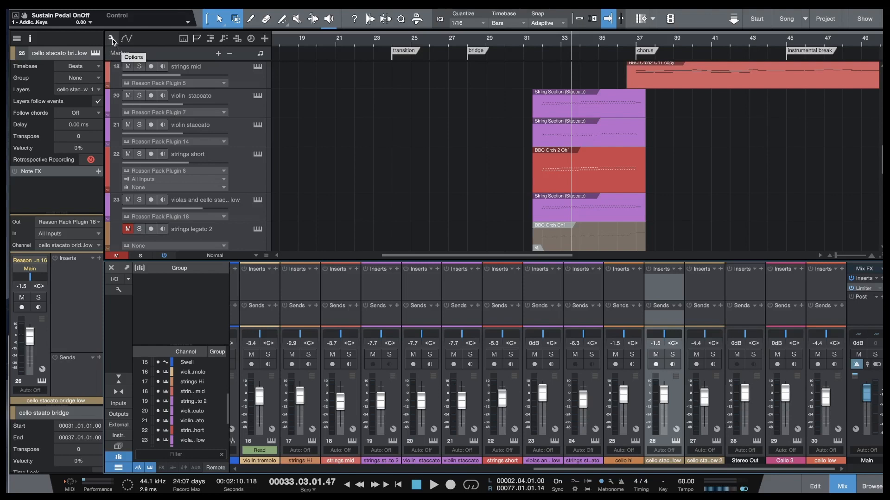
left_click(109, 39)
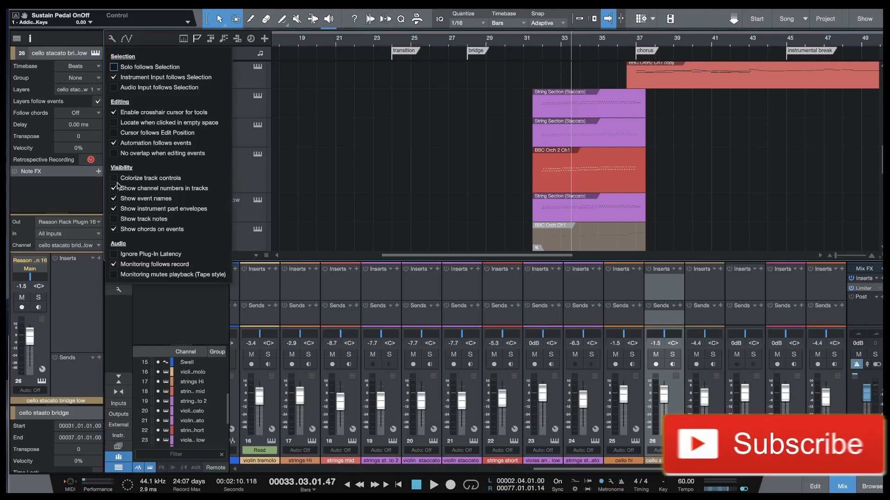
left_click(114, 178)
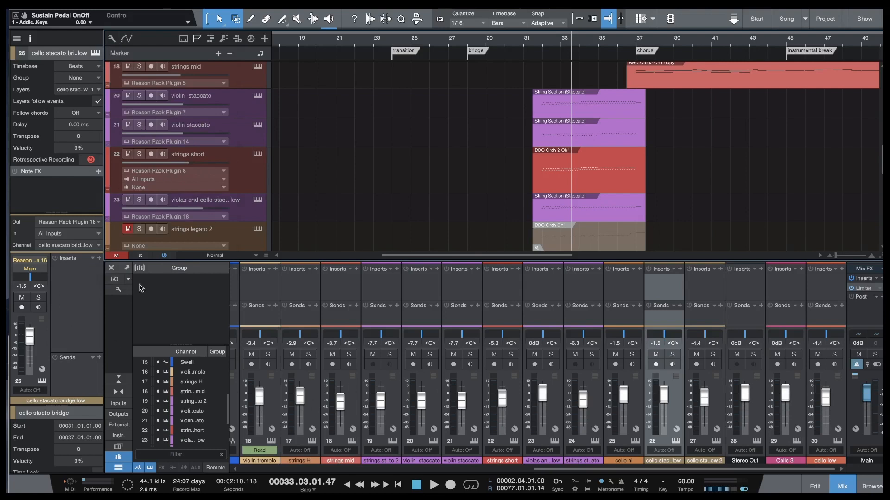
Enable Colorize Channel Strips so the console channels show their track colours
left_click(117, 289)
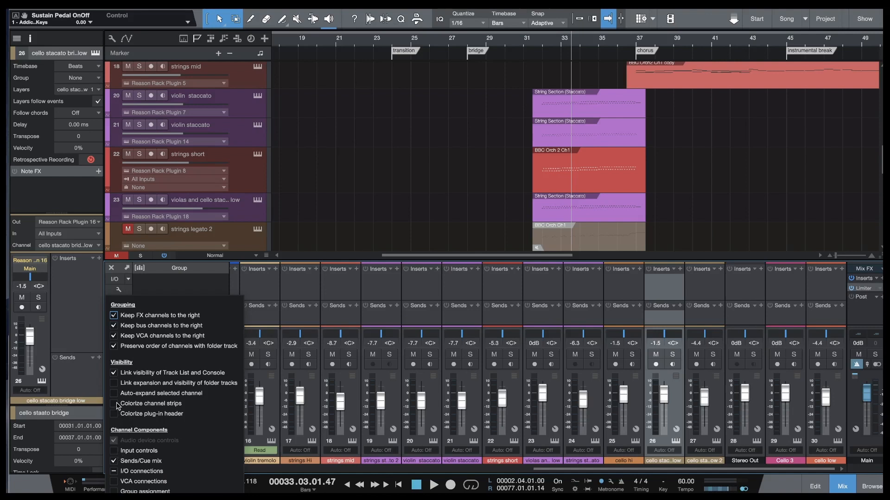
left_click(114, 404)
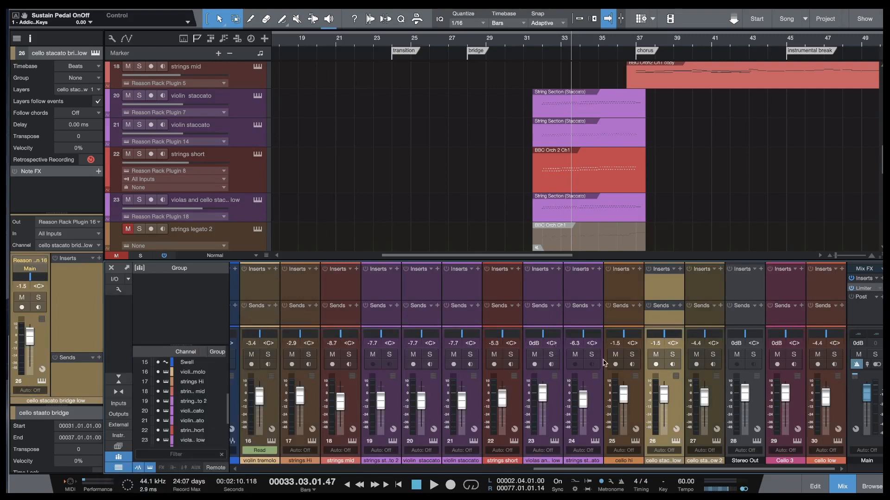
scroll("left", 3)
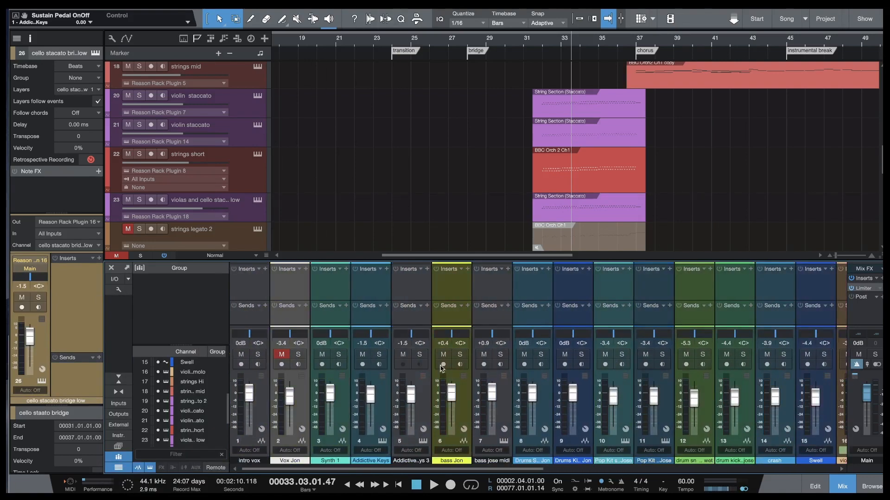
mouse_move(460, 358)
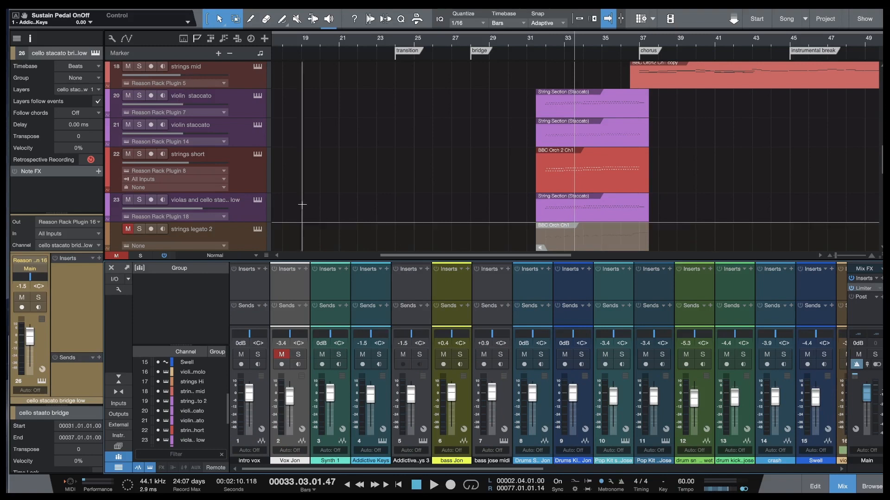
mouse_move(119, 458)
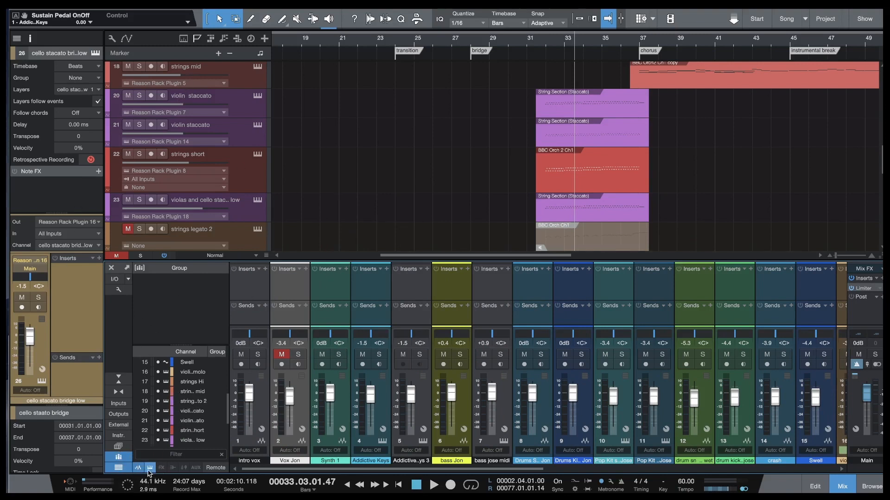
mouse_move(149, 468)
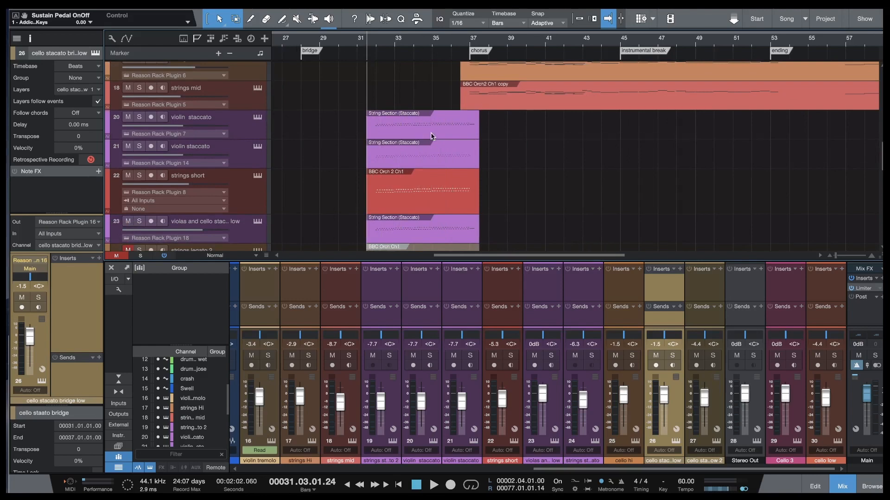
Bring the violin staccato part into the note editor around bar 34
double_click(423, 124)
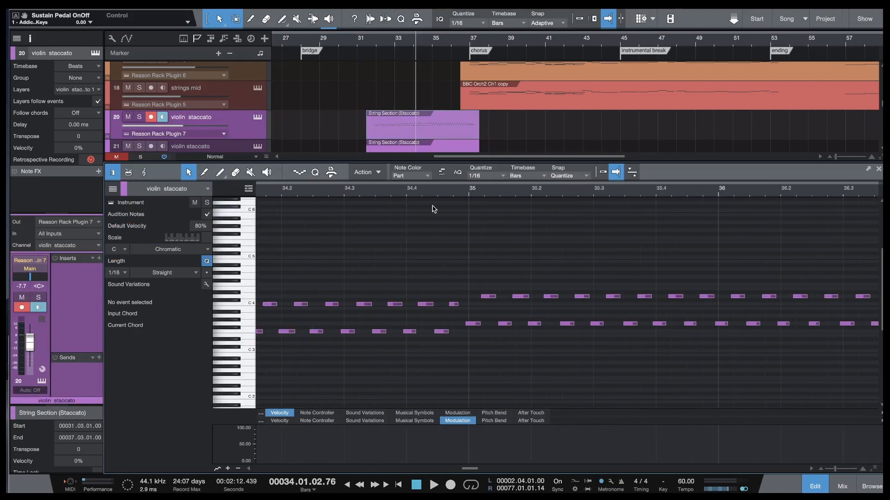
left_click(432, 484)
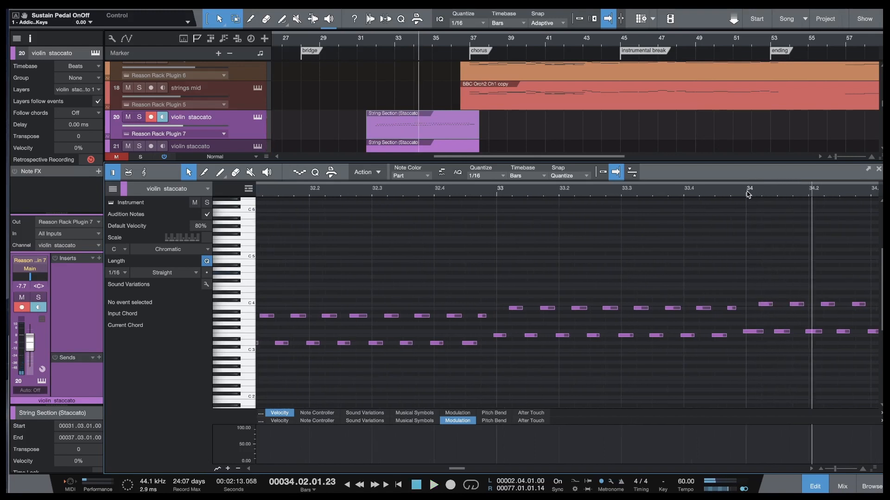
scroll("left", 3)
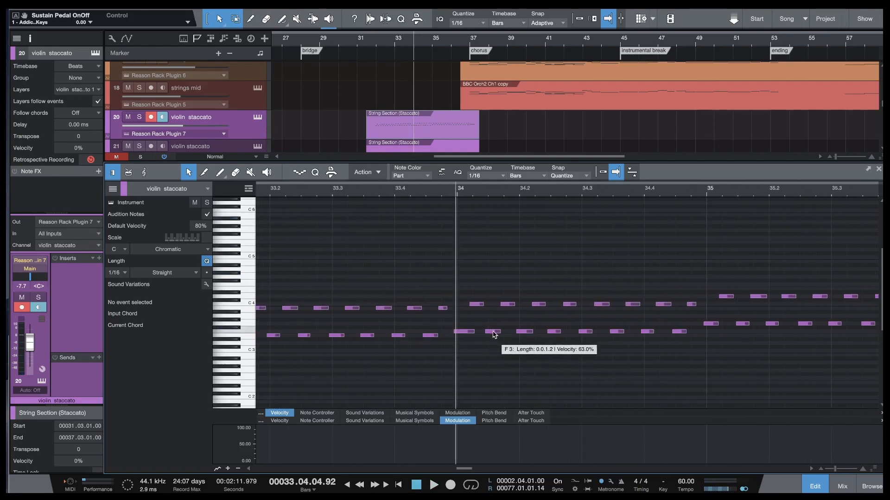
Select the repeating staccato notes in the build-up just after bar 34
left_click(493, 331)
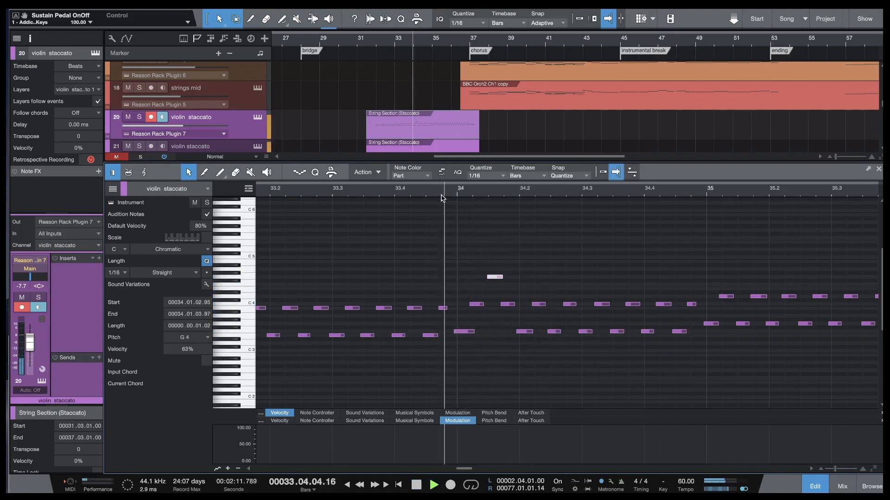
left_click(432, 485)
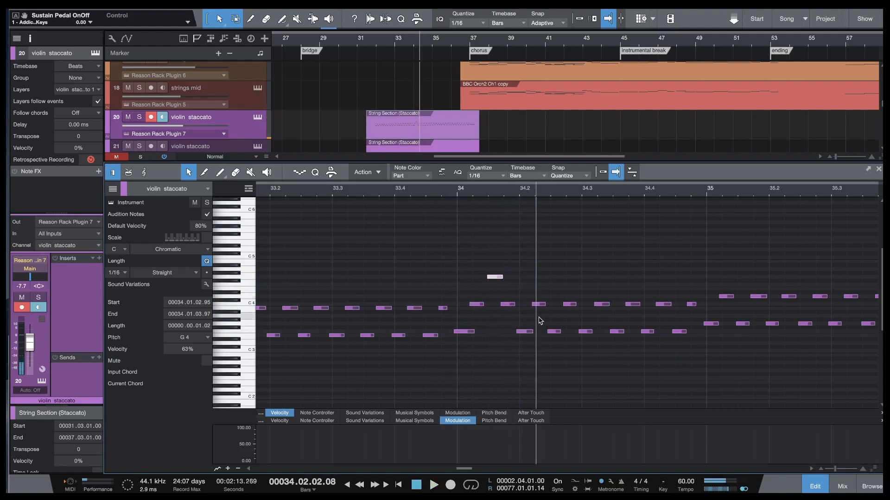
mouse_move(249, 278)
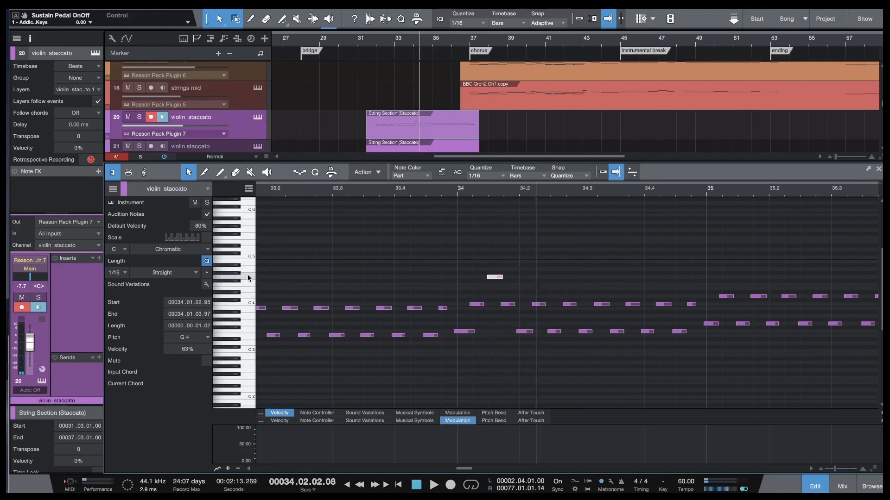
left_click(554, 331)
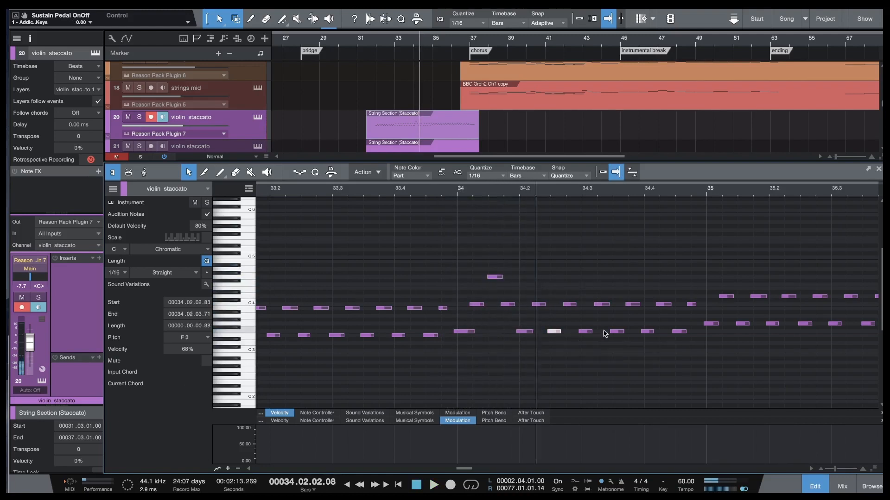
mouse_move(615, 335)
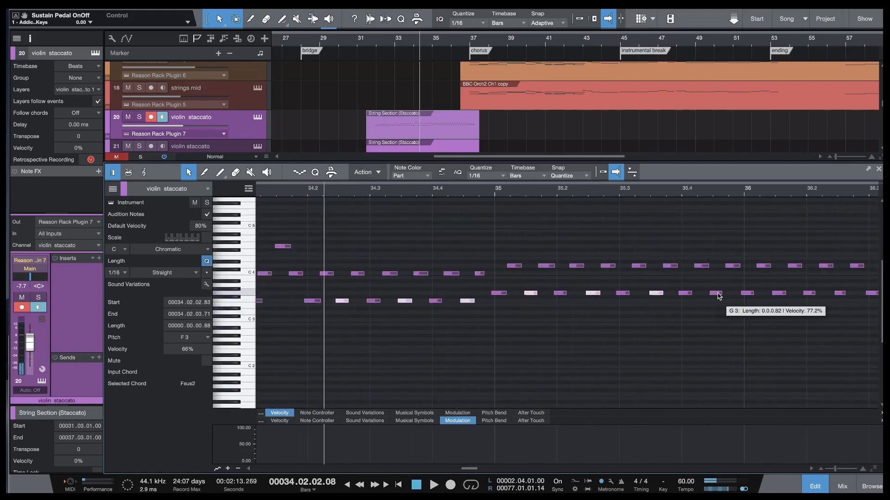
mouse_move(842, 296)
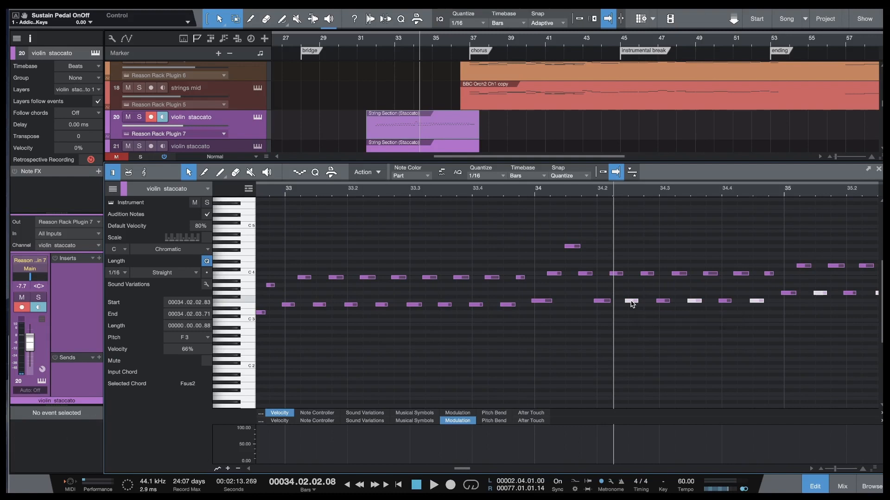
Transpose the selected violin staccato notes by +1 Oct via the Transpose dialog
right_click(632, 302)
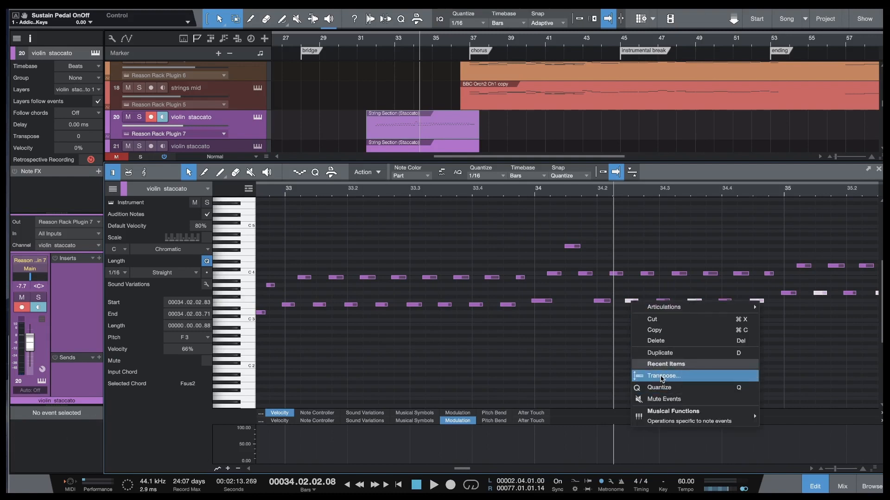
left_click(663, 376)
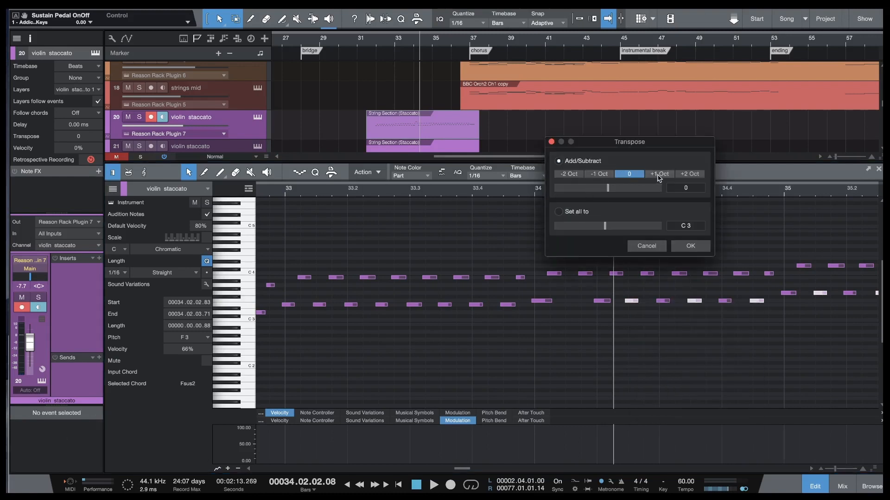
left_click(659, 174)
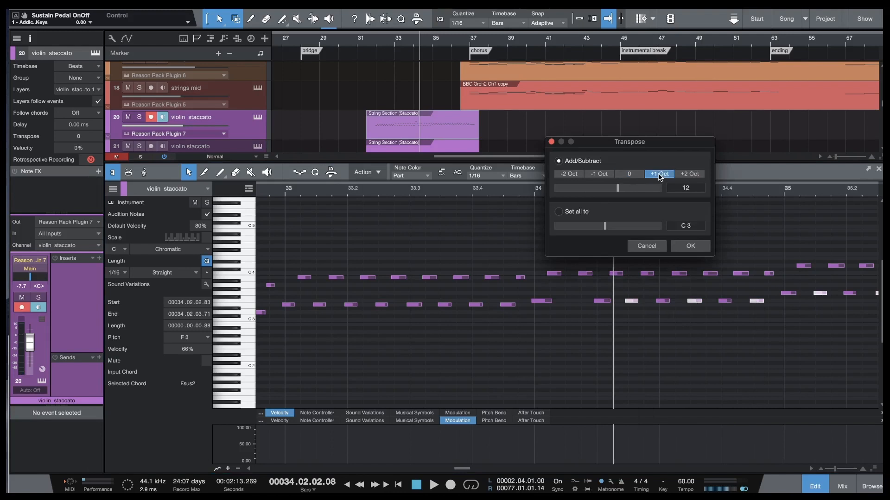
left_click(691, 246)
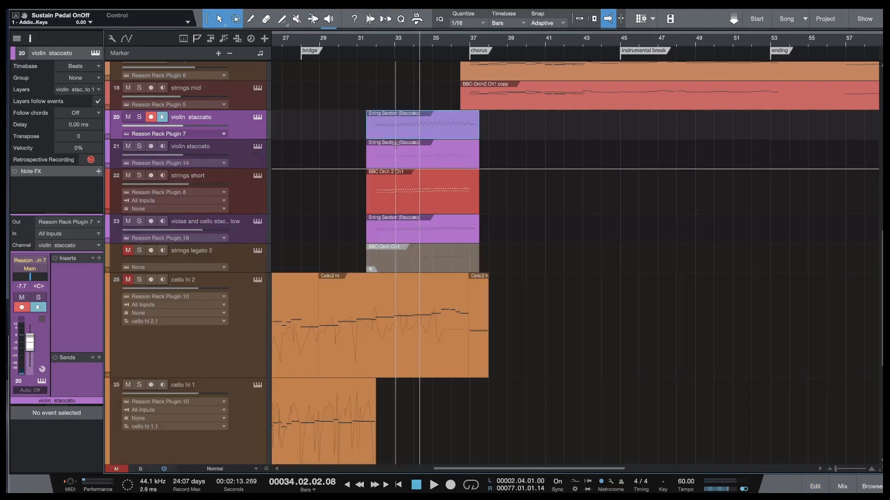
Transpose the second violin staccato part's selected notes up one octave and close the editor
double_click(423, 124)
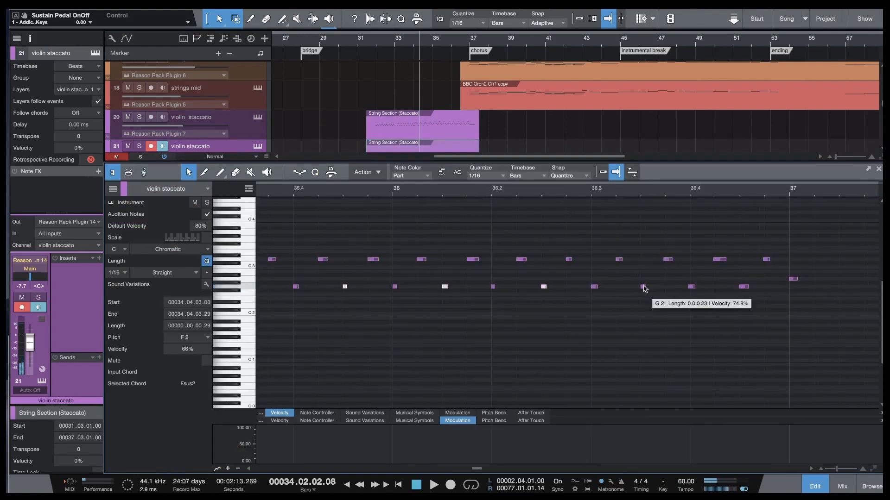
mouse_move(701, 310)
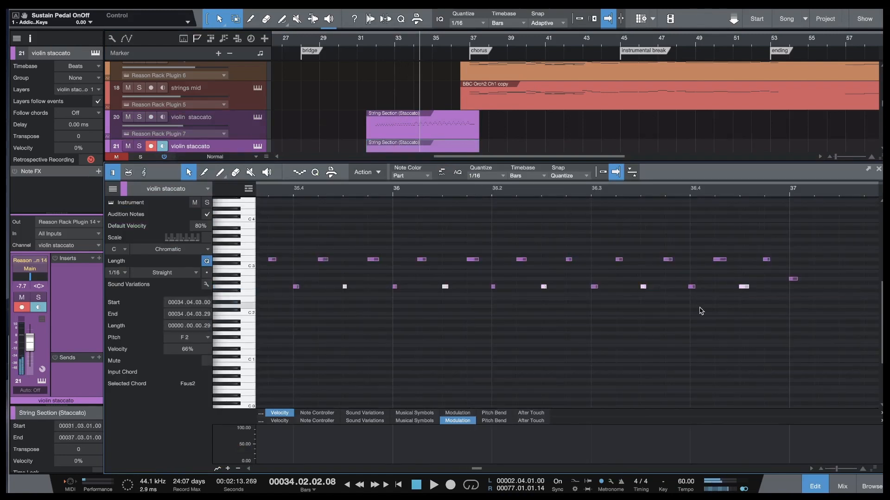
right_click(643, 287)
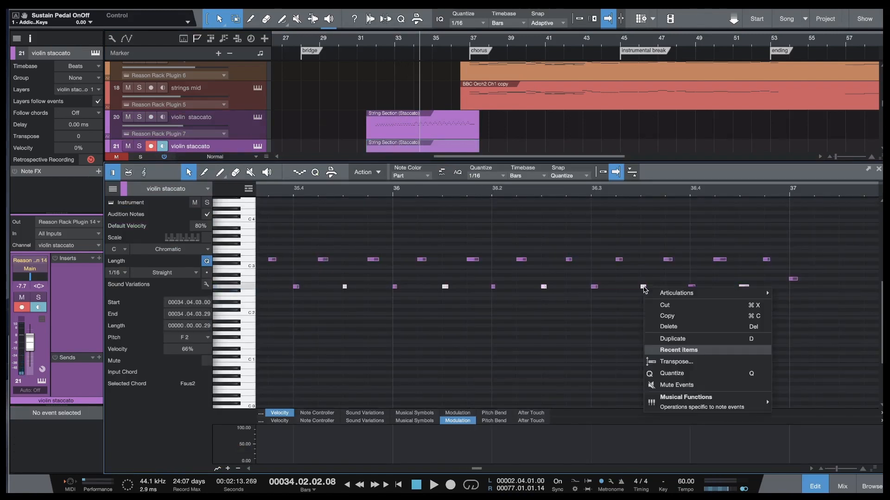
left_click(676, 361)
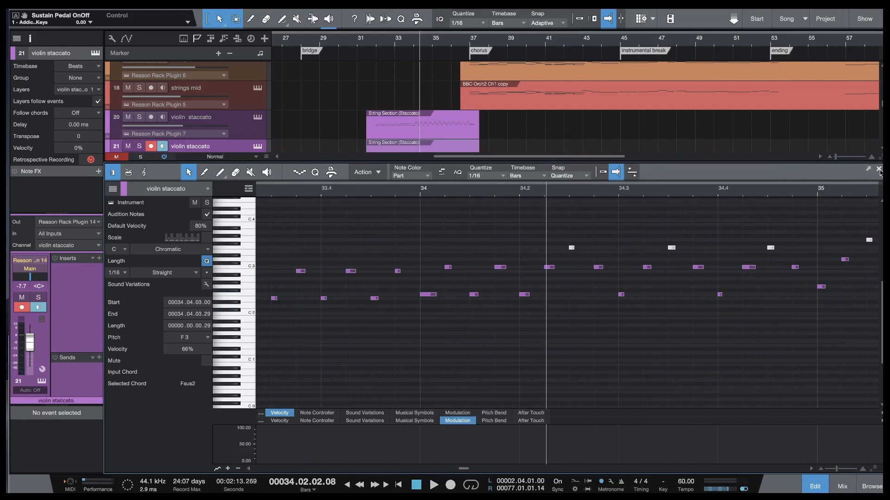
left_click(878, 169)
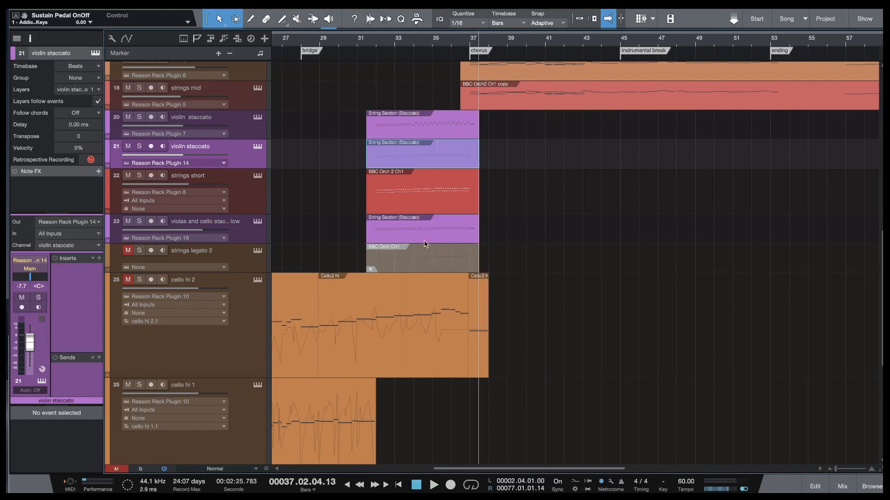
mouse_move(419, 204)
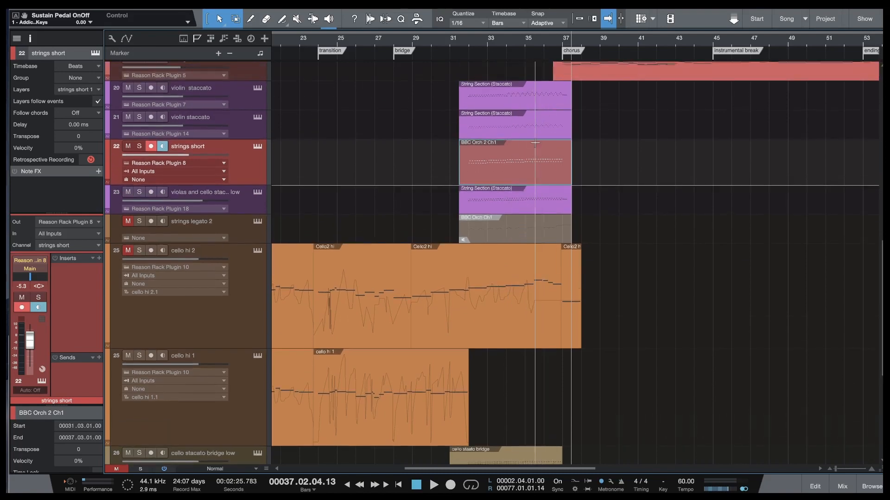
Select the violin tremolo track and show the mixing console beneath the arrangement
scroll("down", 3)
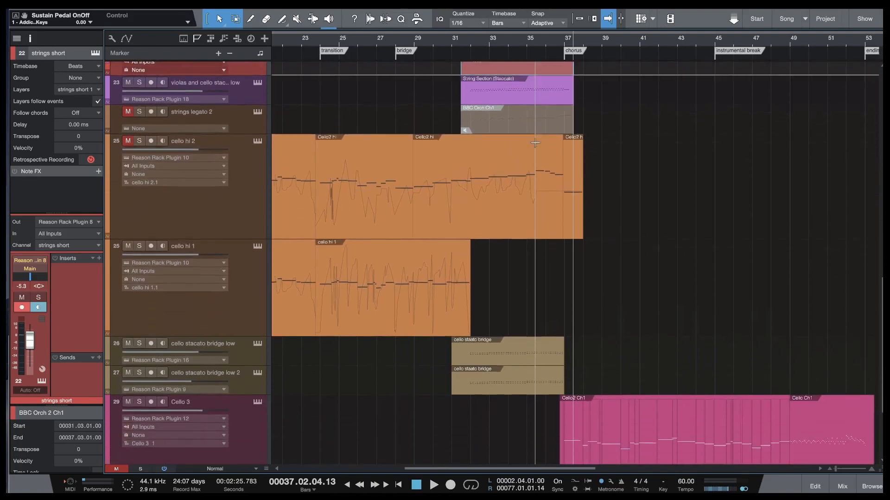
scroll("down", 3)
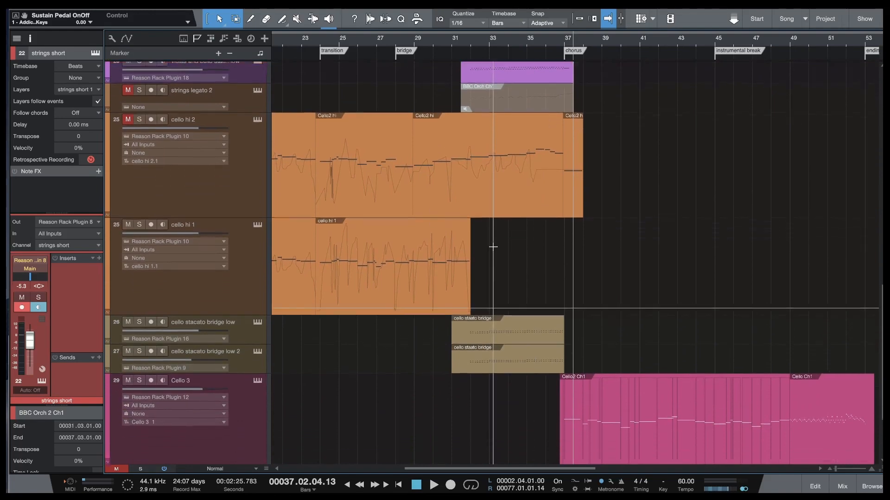
scroll("down", 3)
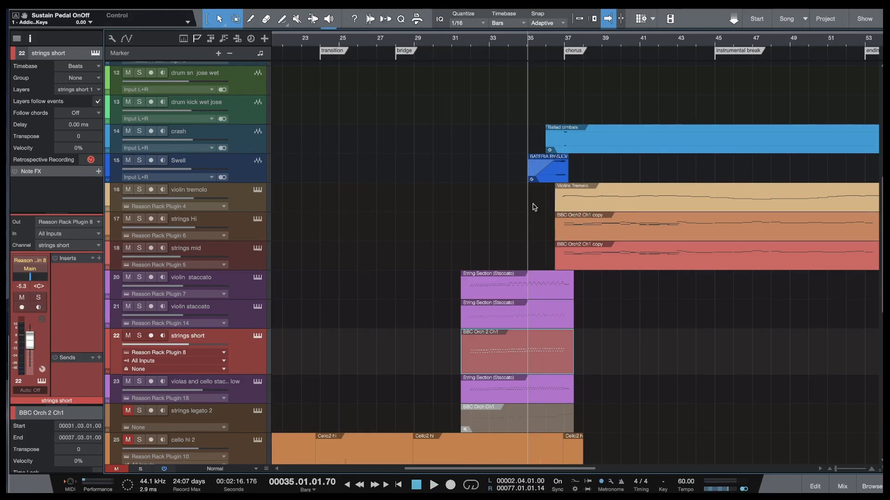
left_click(189, 189)
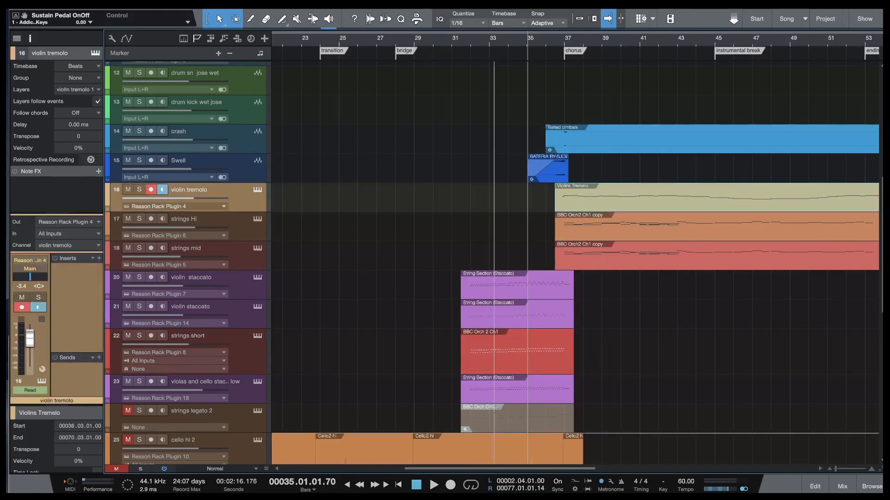
mouse_move(158, 324)
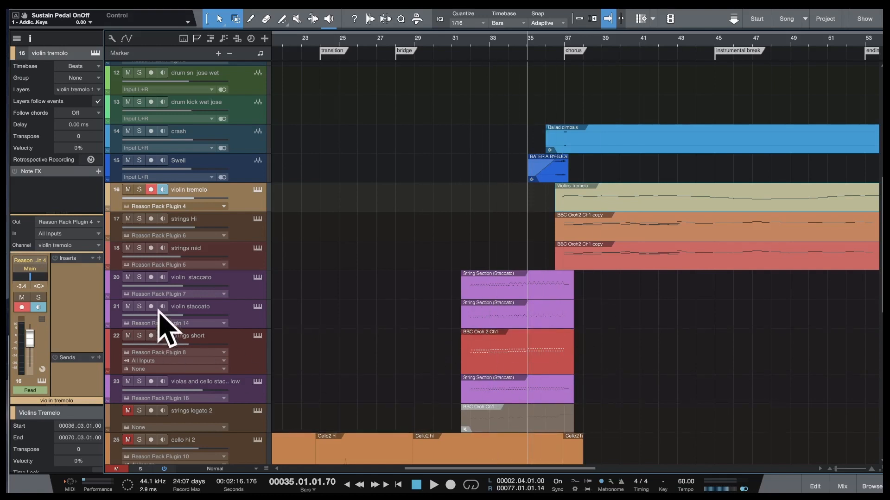
mouse_move(426, 299)
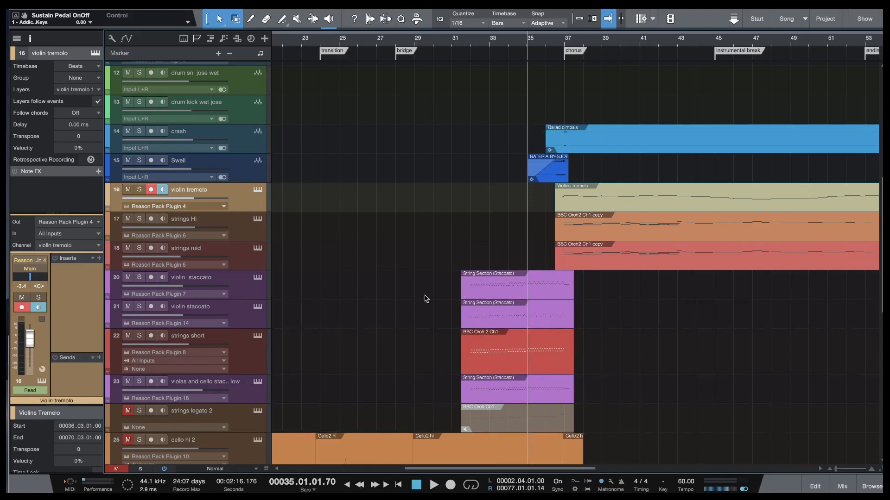
mouse_move(517, 296)
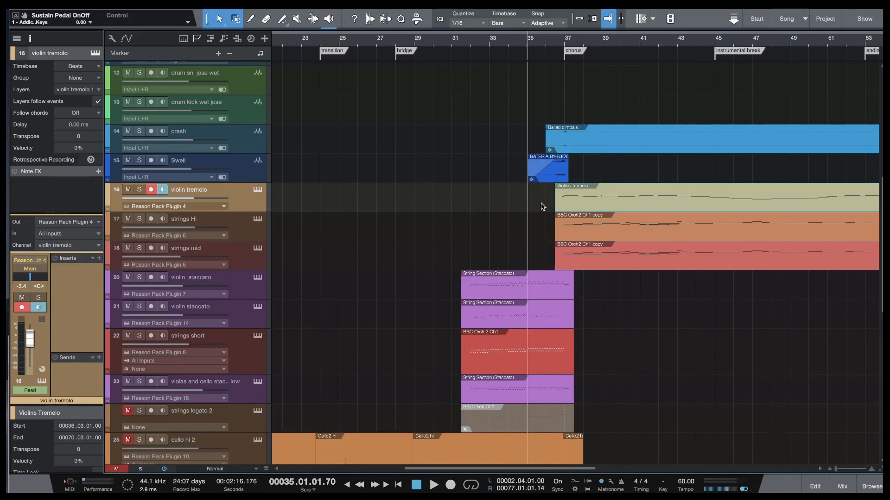
mouse_move(582, 235)
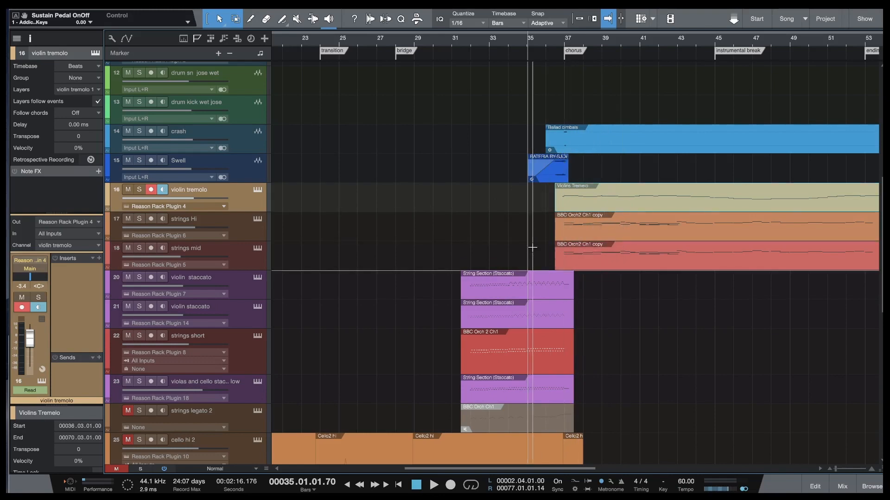
scroll("down", 3)
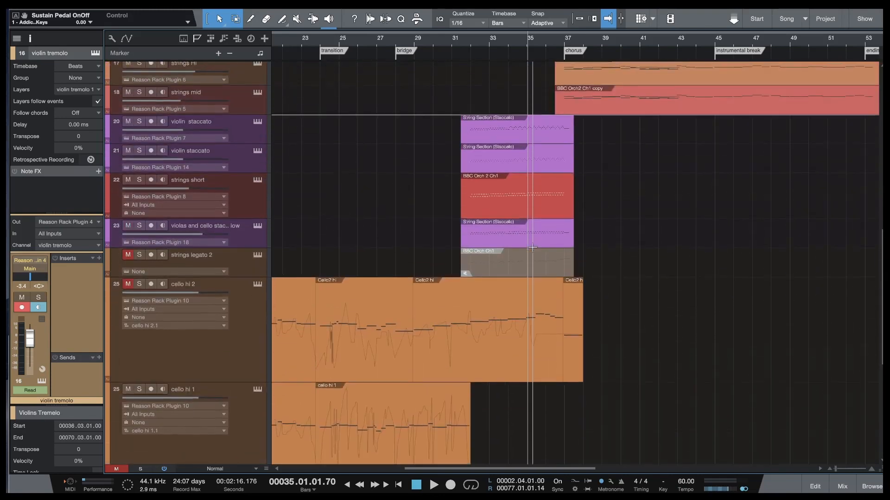
left_click(842, 485)
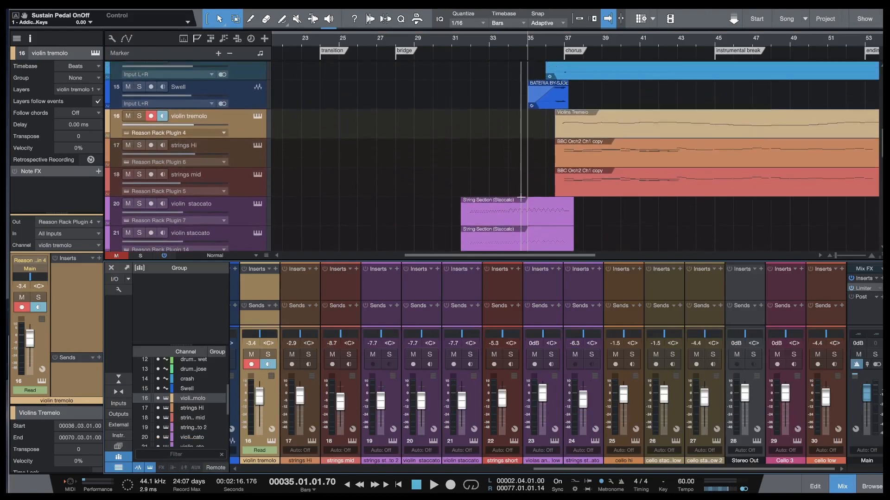
Duplicate Track on violin tremolo, creating 'violin tremolo 2' directly below it
scroll("down", 3)
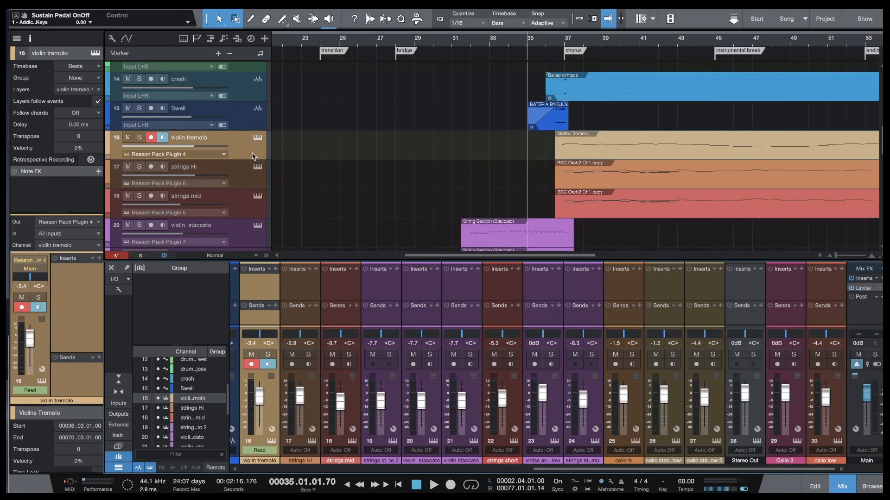
mouse_move(489, 156)
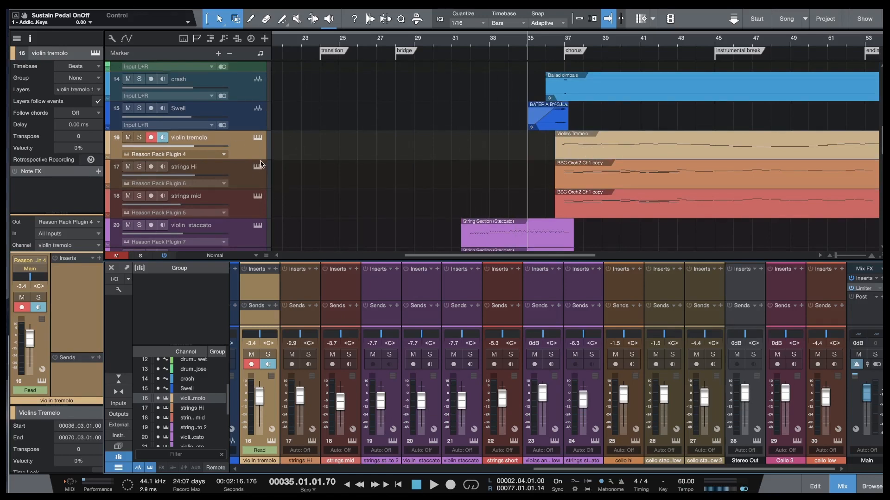
right_click(189, 137)
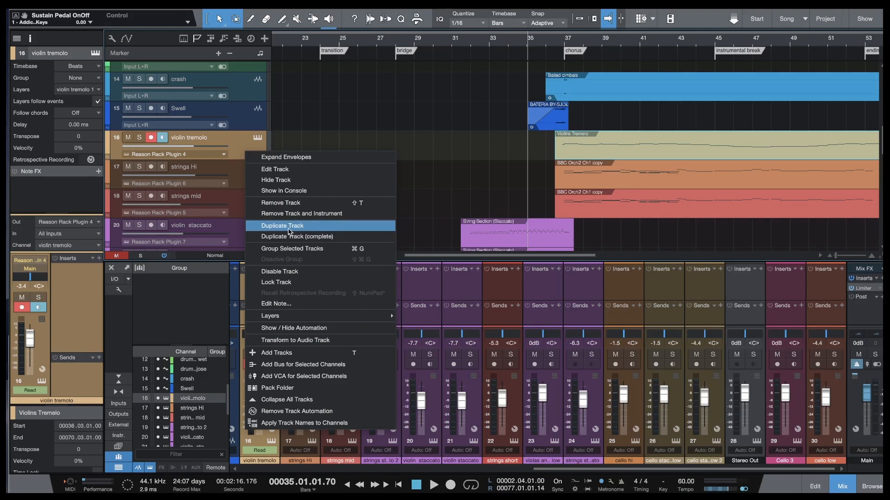
left_click(282, 225)
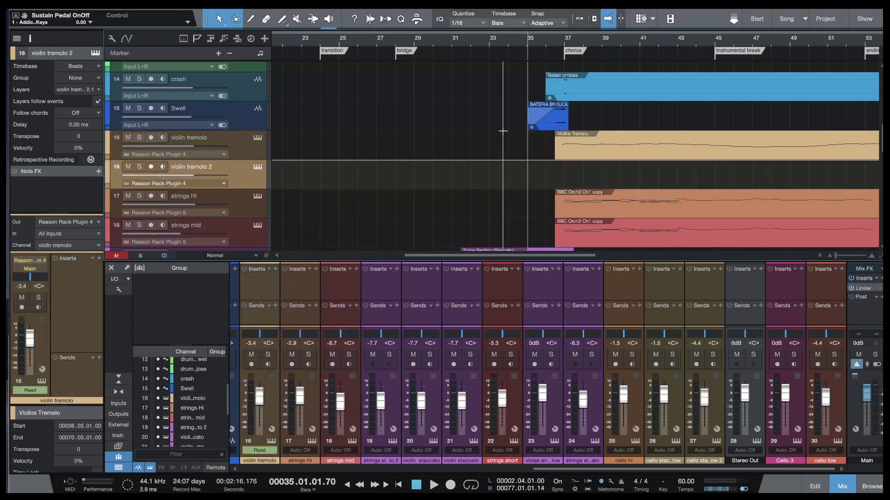
scroll("down", 3)
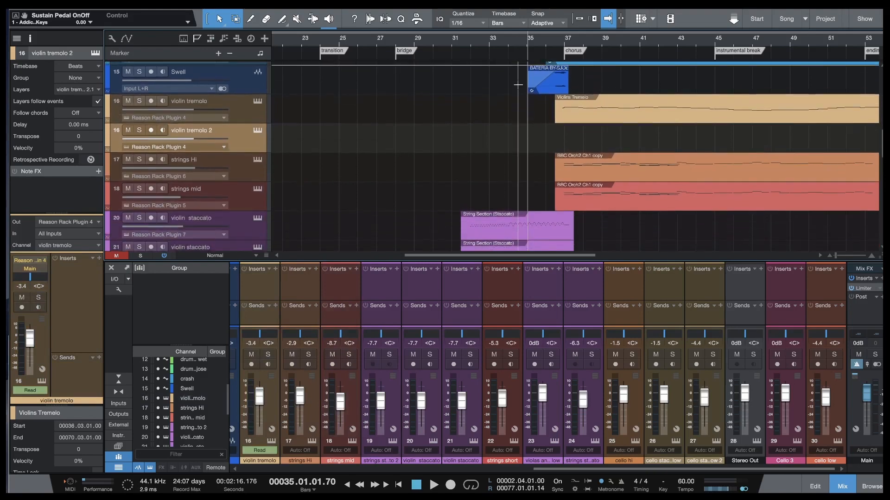